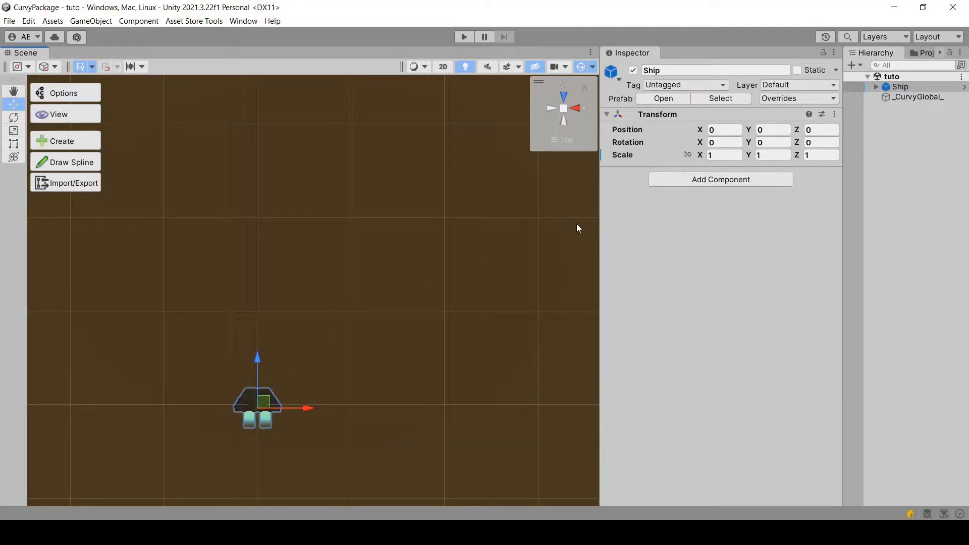
Draw Curvy Spline 1 with five control points above the ship, then select Ship.
{"action": "left_click", "coordinate": [65, 161]}
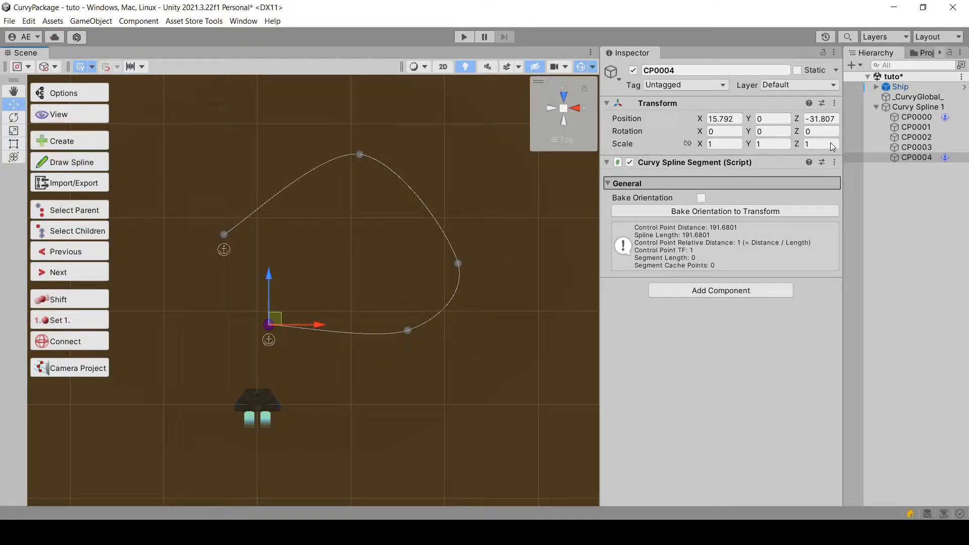
{"action": "left_click", "coordinate": [901, 86]}
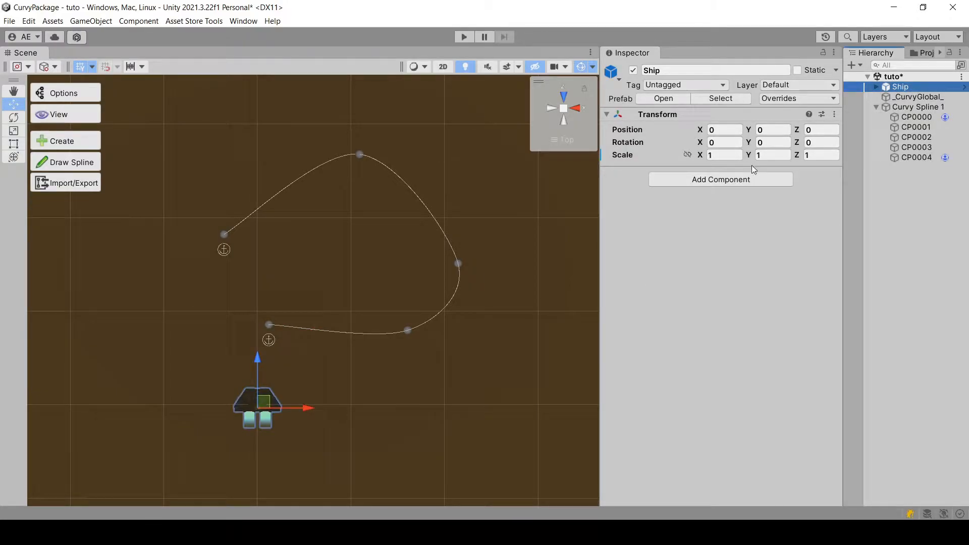
Add a Spline Controller to Ship using Curvy Spline 1, test the Position slider, and set Speed to 5.
{"action": "left_click", "coordinate": [721, 180]}
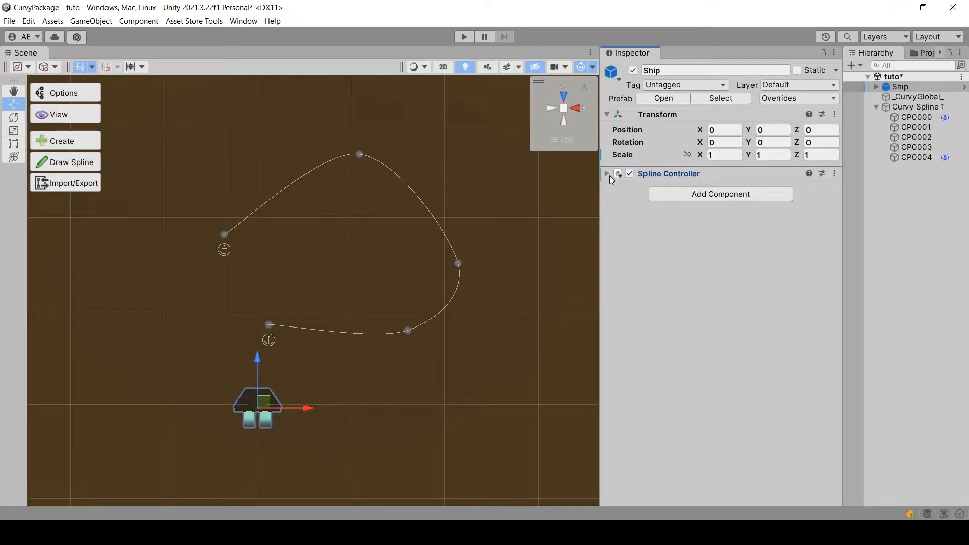
{"action": "left_click", "coordinate": [606, 174]}
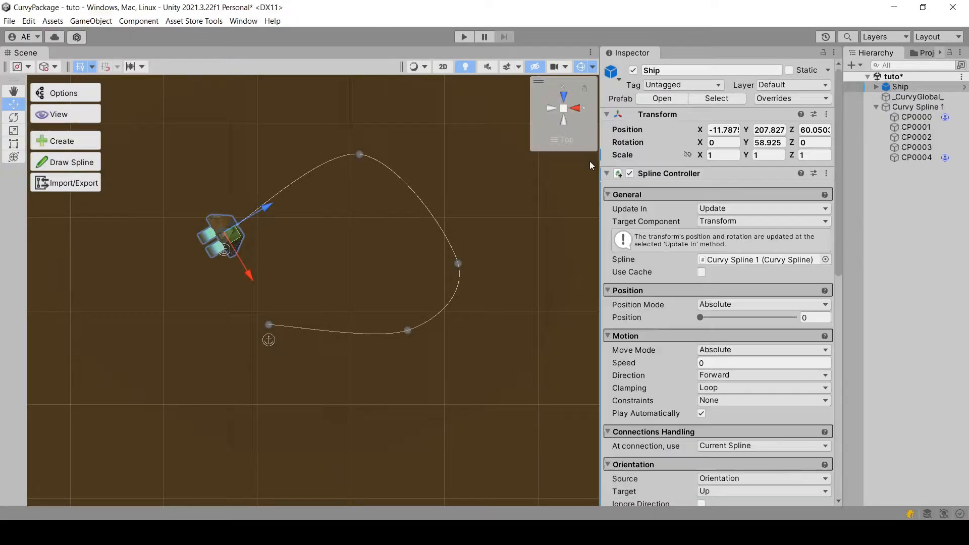
{"action": "left_click_drag", "start_coordinate": [700, 317], "coordinate": [706, 317]}
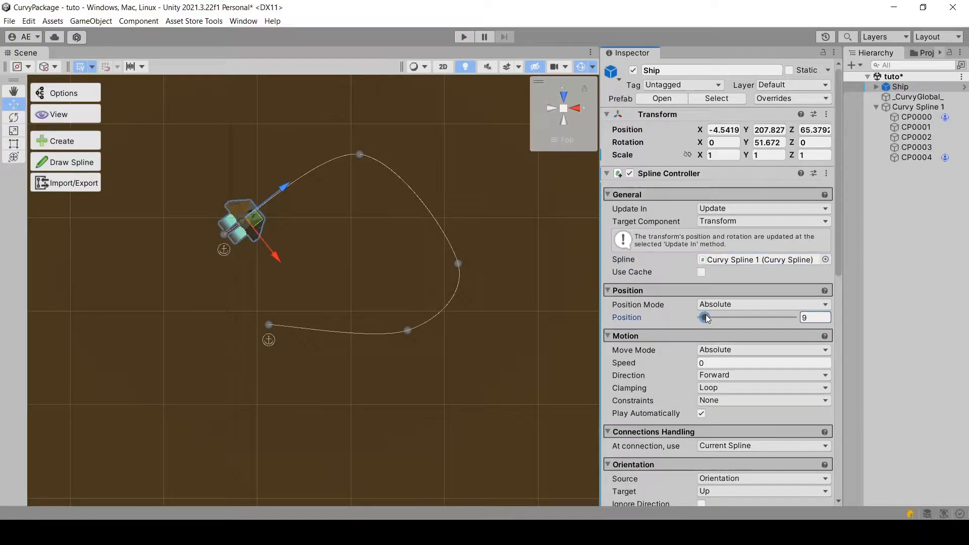
{"action": "left_click_drag", "start_coordinate": [706, 317], "coordinate": [698, 317]}
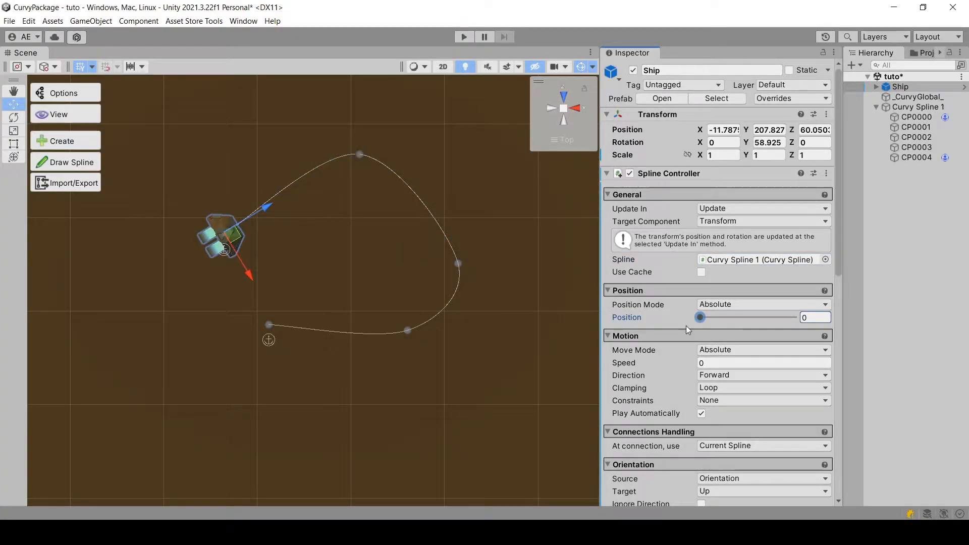
{"action": "left_click", "coordinate": [762, 362]}
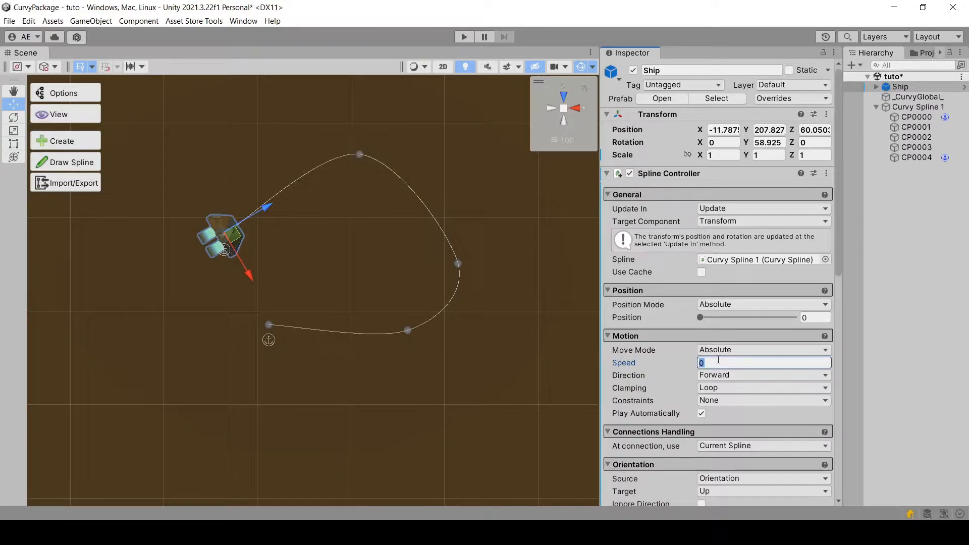
{"action": "type", "text": "5"}
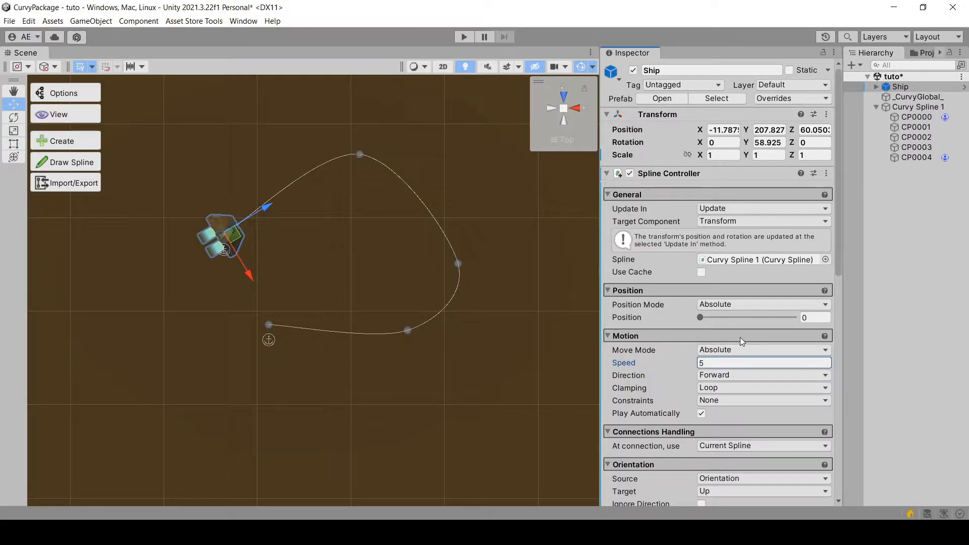
Run the editor preview of the ship moving along the spline from the Preview section, then stop it.
{"action": "scroll", "scroll_direction": "down", "scroll_amount": 3}
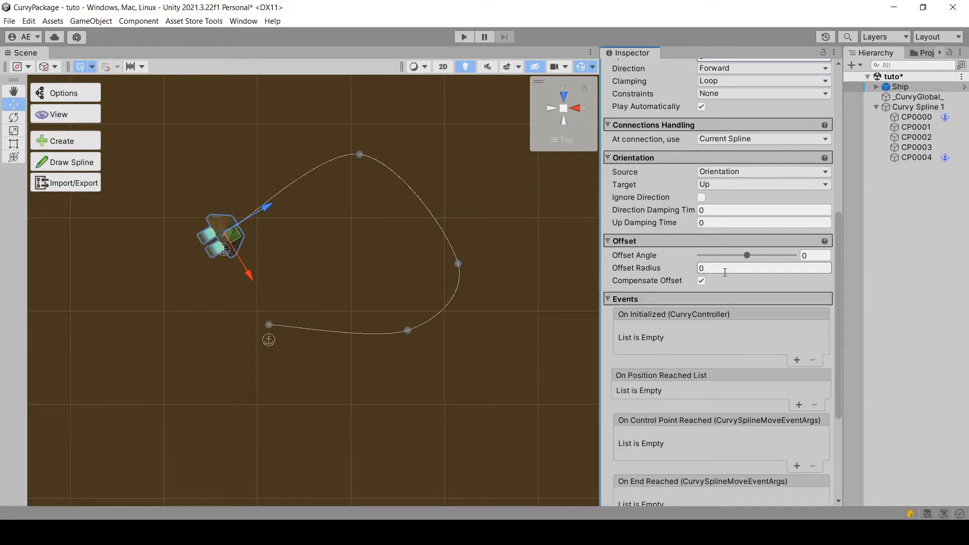
{"action": "scroll", "scroll_direction": "down", "scroll_amount": 3}
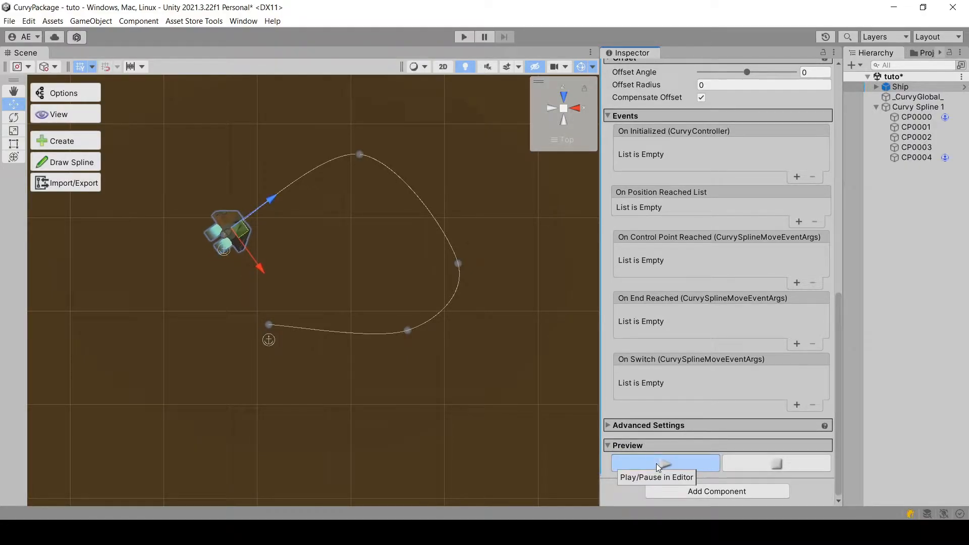
{"action": "left_click", "coordinate": [665, 463]}
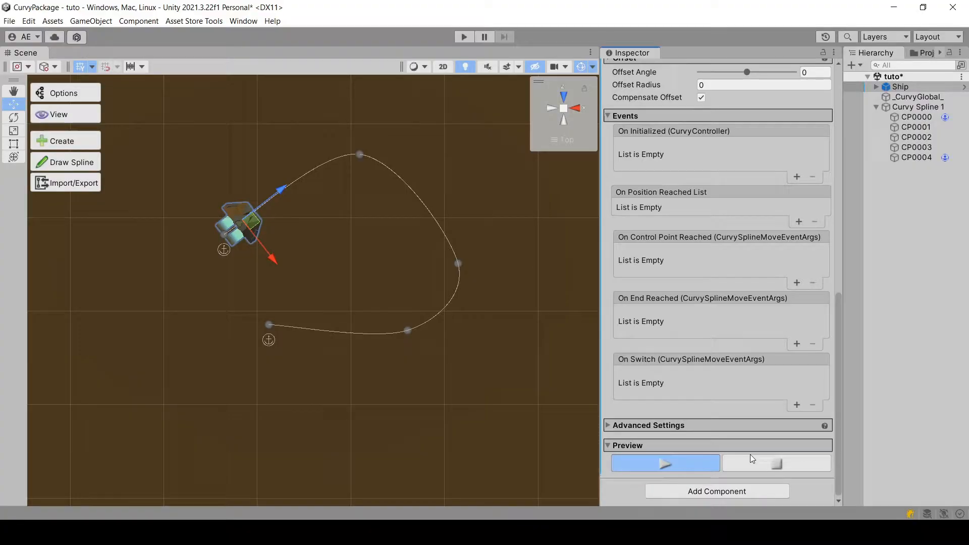
{"action": "left_click", "coordinate": [463, 37]}
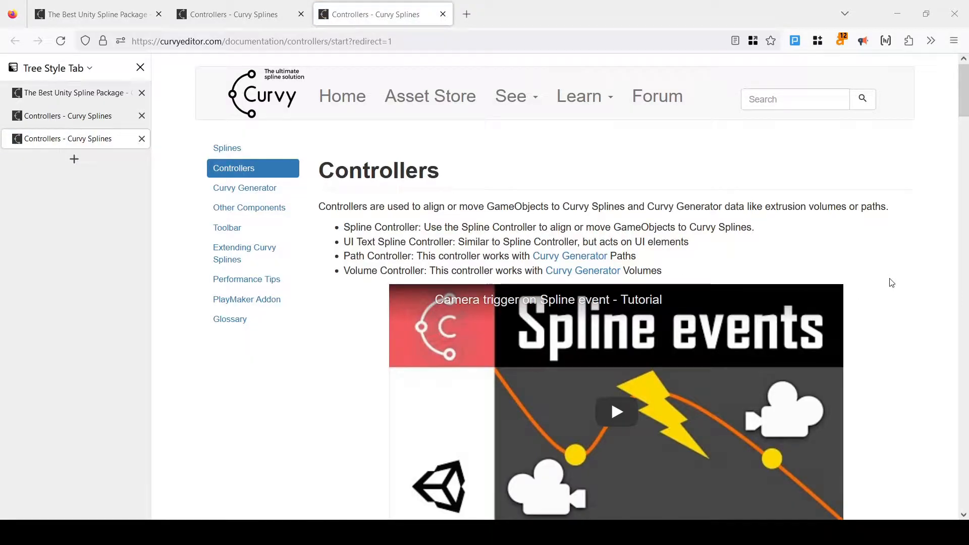
Scroll the Curvy Controllers documentation page down to the Motion settings descriptions.
{"action": "scroll", "scroll_direction": "down", "scroll_amount": 3}
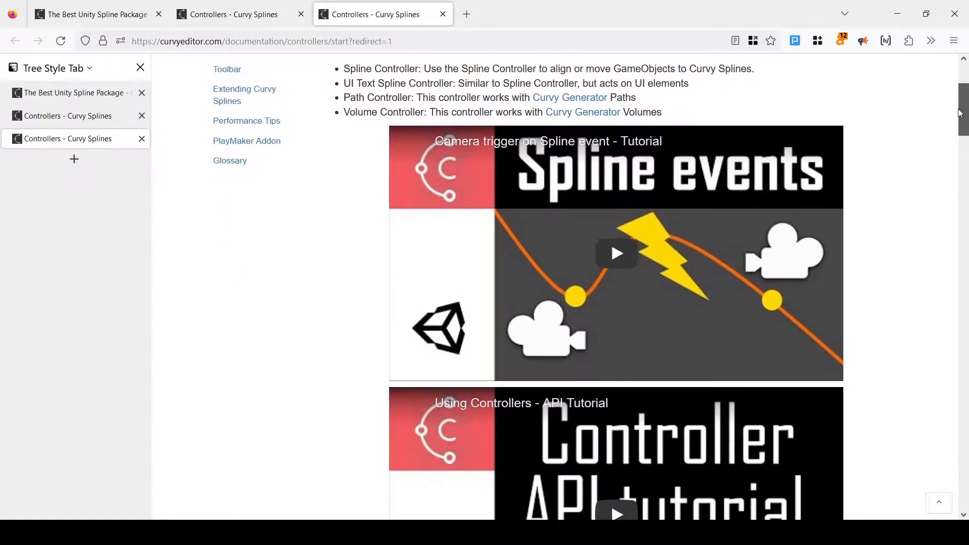
{"action": "scroll", "scroll_direction": "down", "scroll_amount": 3}
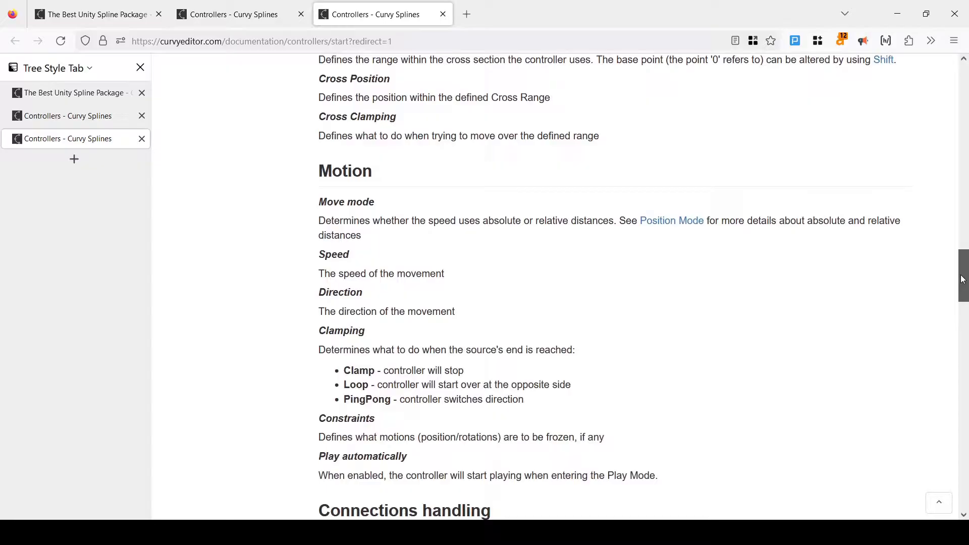
{"action": "scroll", "scroll_direction": "down", "scroll_amount": 3}
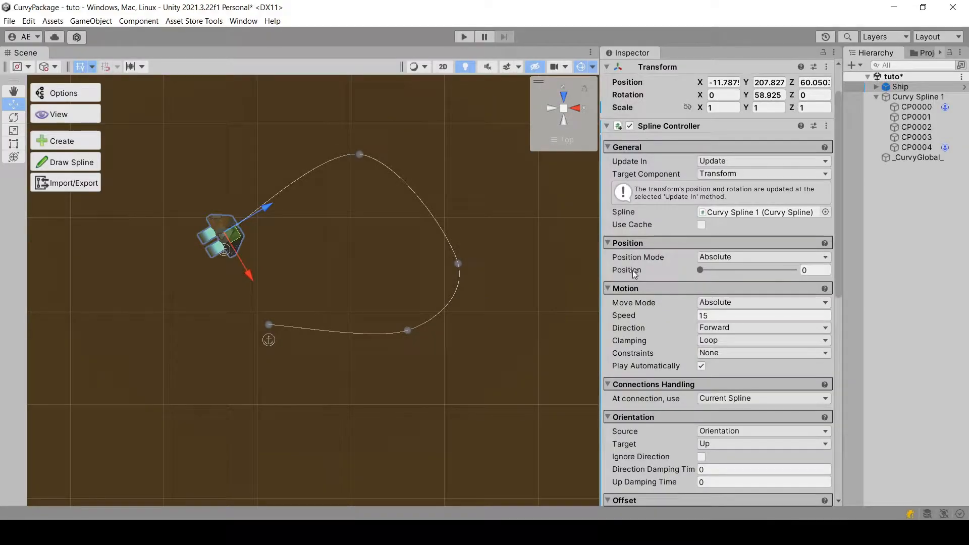
{"action": "mouse_move", "coordinate": [647, 406]}
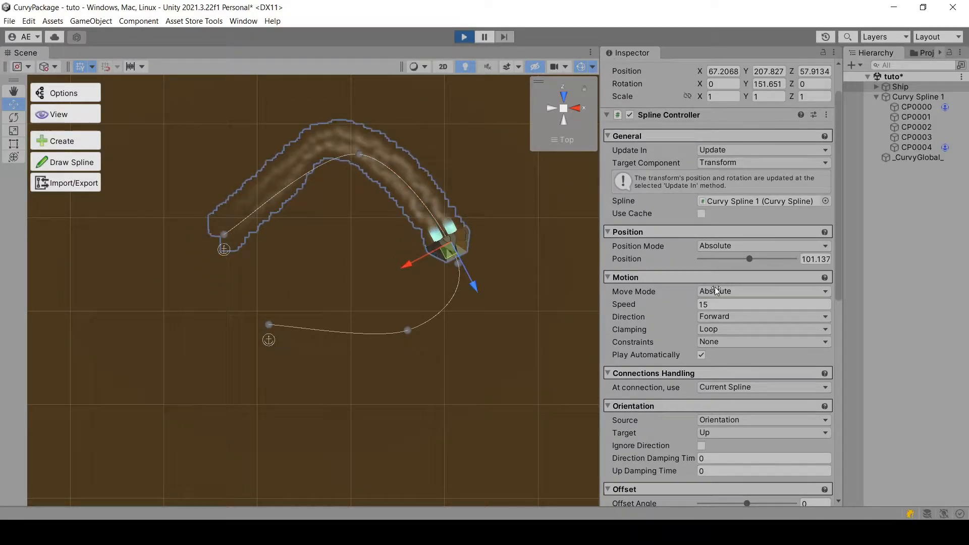
After the speed-15 play run, scrub the Position slider along the spline and return the ship to 0.
{"action": "left_click", "coordinate": [763, 245]}
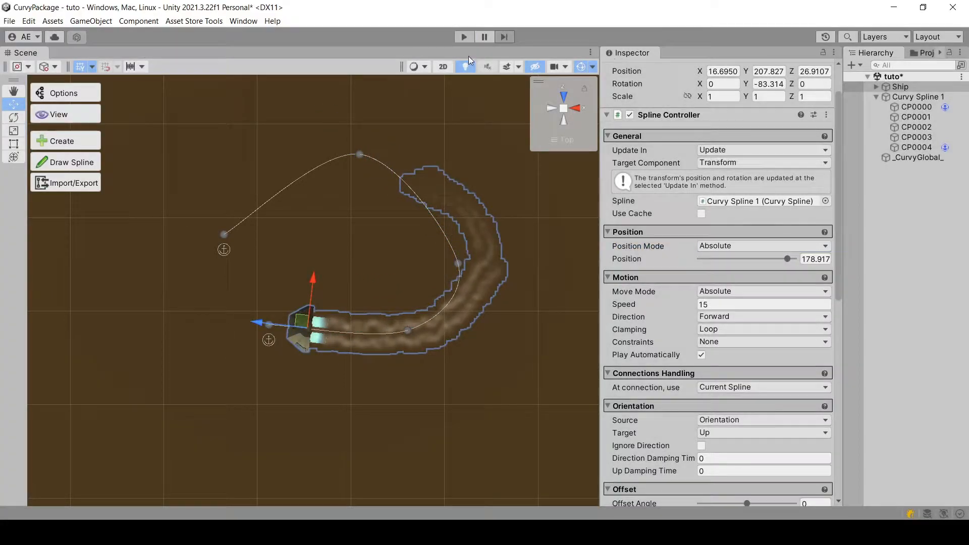
{"action": "left_click_drag", "start_coordinate": [788, 260], "coordinate": [729, 270]}
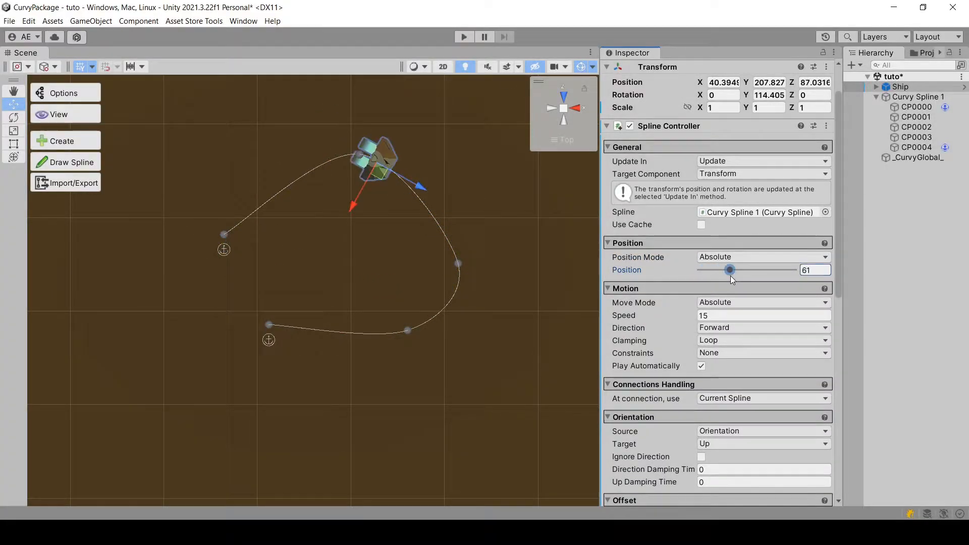
{"action": "left_click_drag", "start_coordinate": [729, 271], "coordinate": [790, 270]}
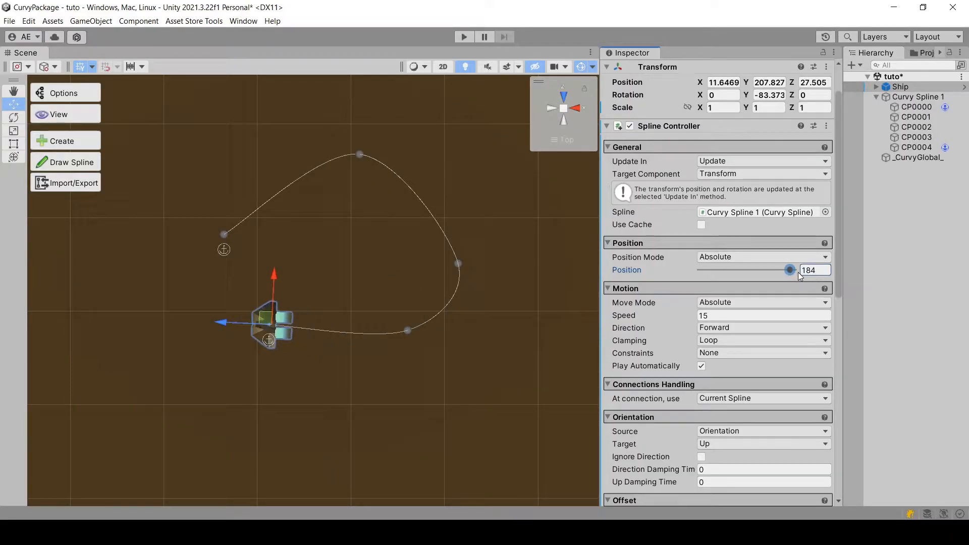
{"action": "left_click_drag", "start_coordinate": [790, 271], "coordinate": [726, 271]}
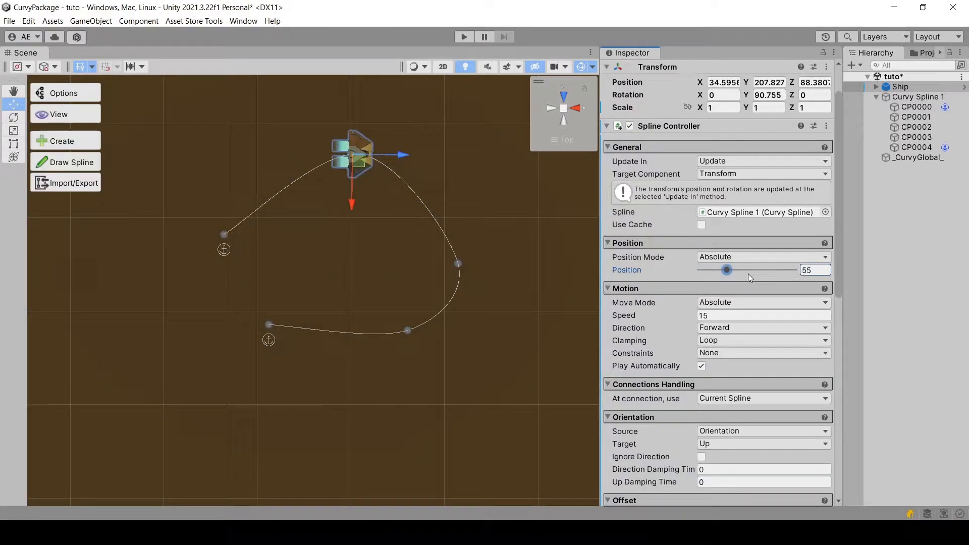
{"action": "left_click_drag", "start_coordinate": [727, 270], "coordinate": [699, 270]}
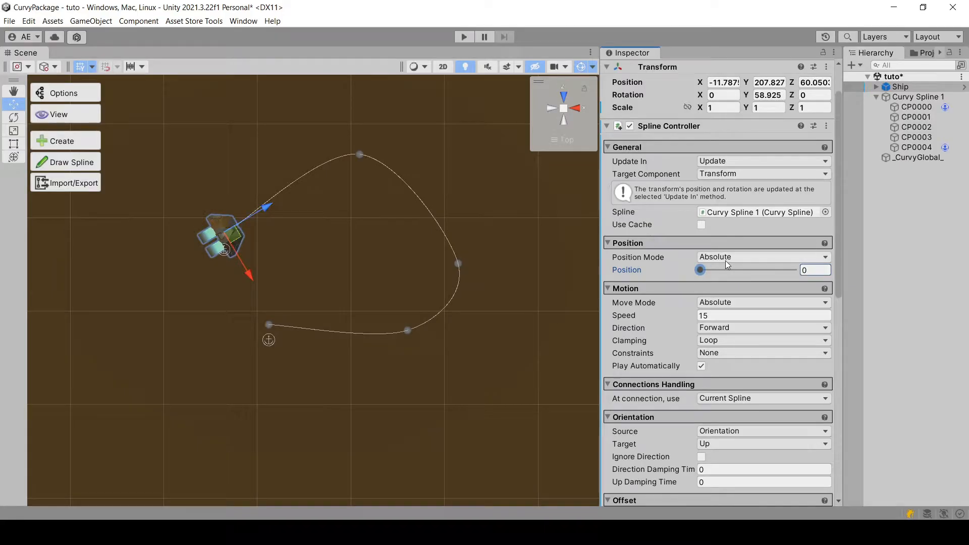
Switch Position Mode to Relative, slide the ship to relative position 1, then back to 0.
{"action": "left_click", "coordinate": [763, 258]}
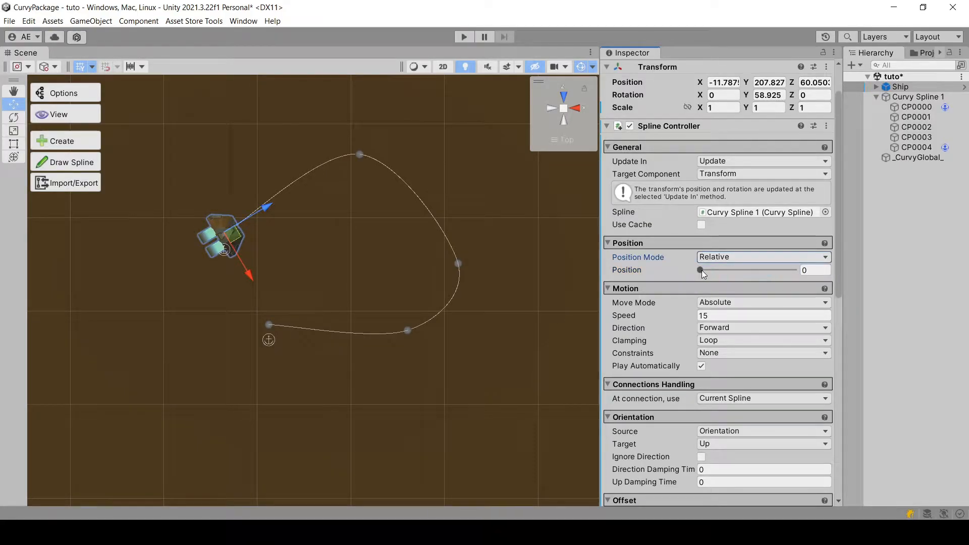
{"action": "left_click_drag", "start_coordinate": [701, 271], "coordinate": [794, 271]}
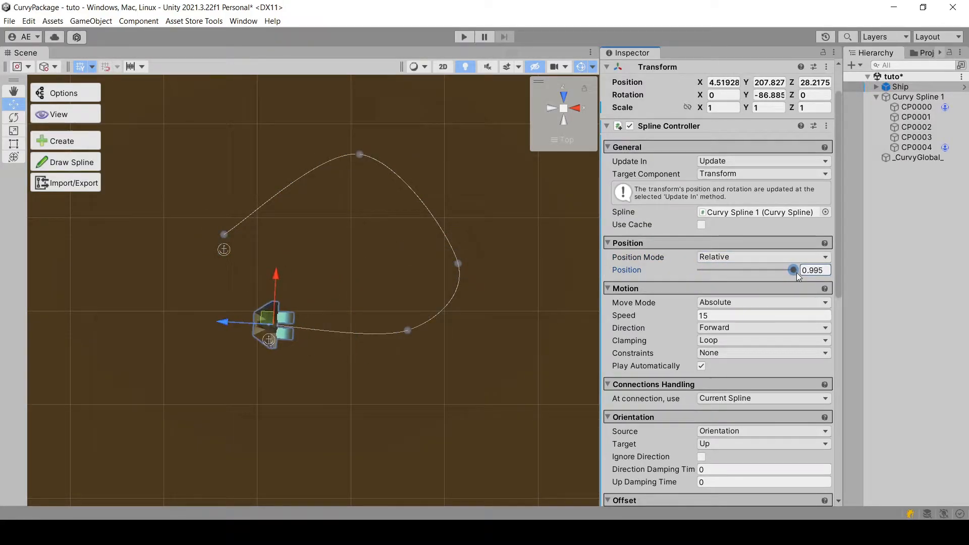
{"action": "left_click_drag", "start_coordinate": [794, 270], "coordinate": [698, 270]}
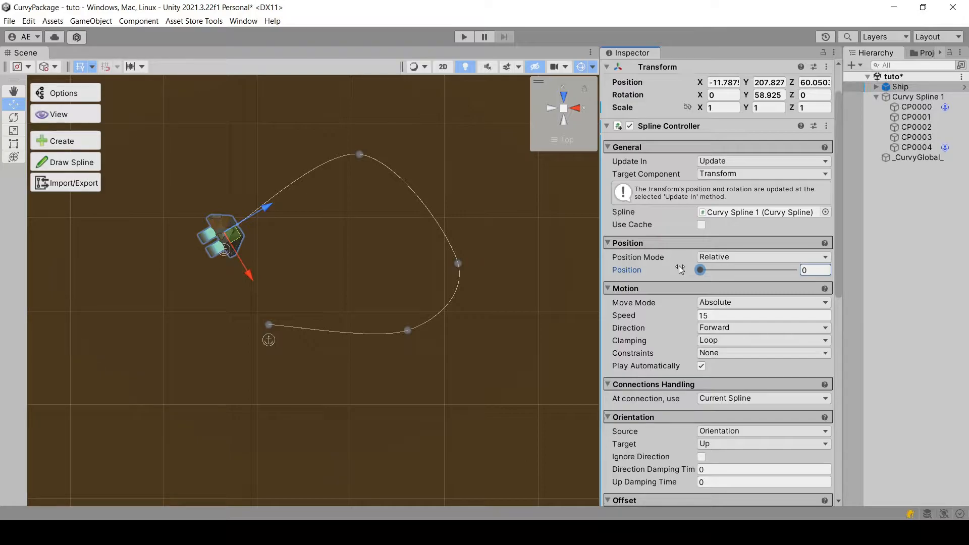
{"action": "mouse_move", "coordinate": [685, 267]}
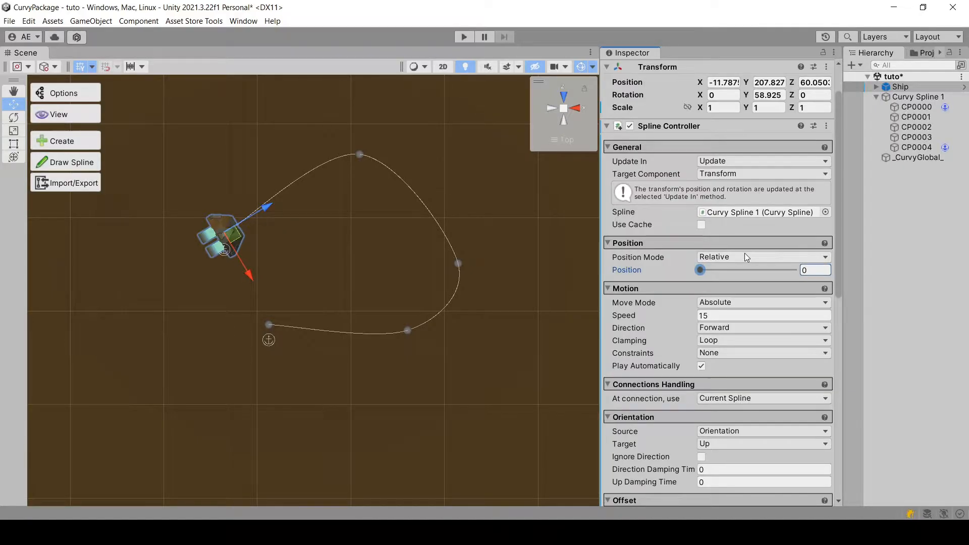
Return to Absolute mode, run play mode, try Direction Backward, then set it back to Forward.
{"action": "left_click", "coordinate": [763, 258]}
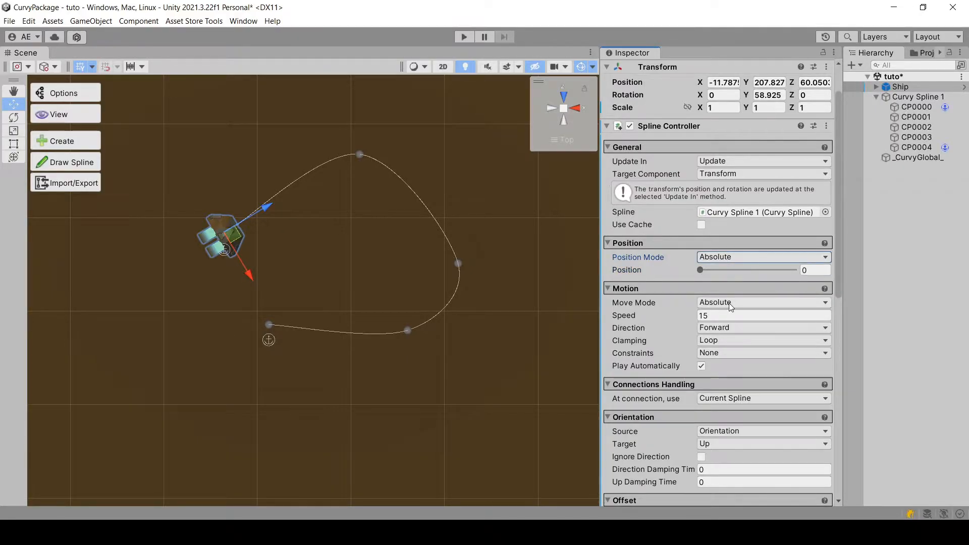
{"action": "left_click", "coordinate": [463, 36]}
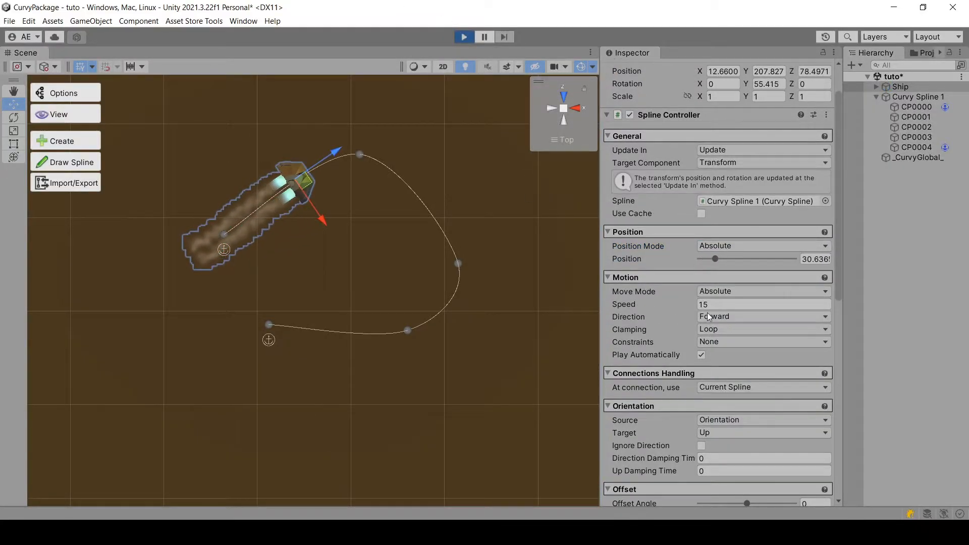
{"action": "left_click", "coordinate": [763, 316]}
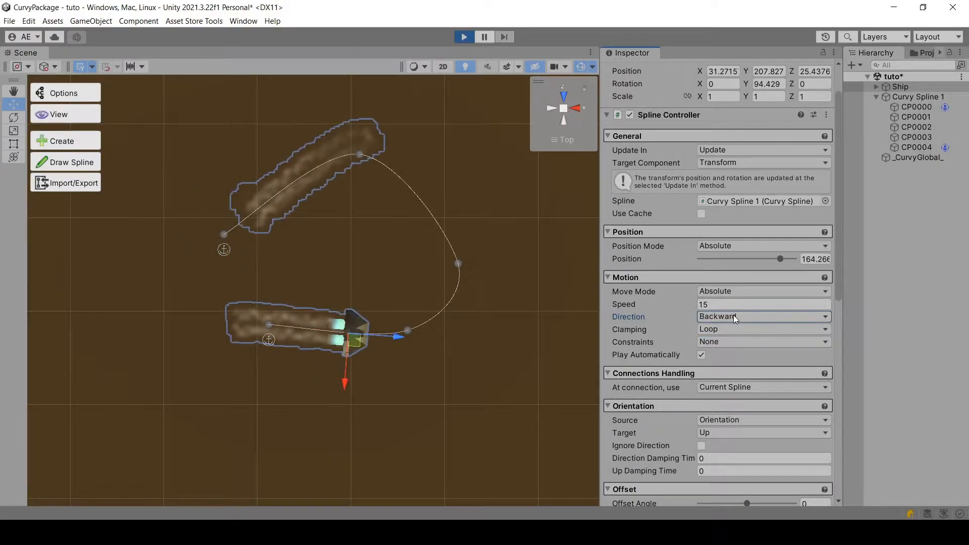
{"action": "left_click", "coordinate": [763, 316]}
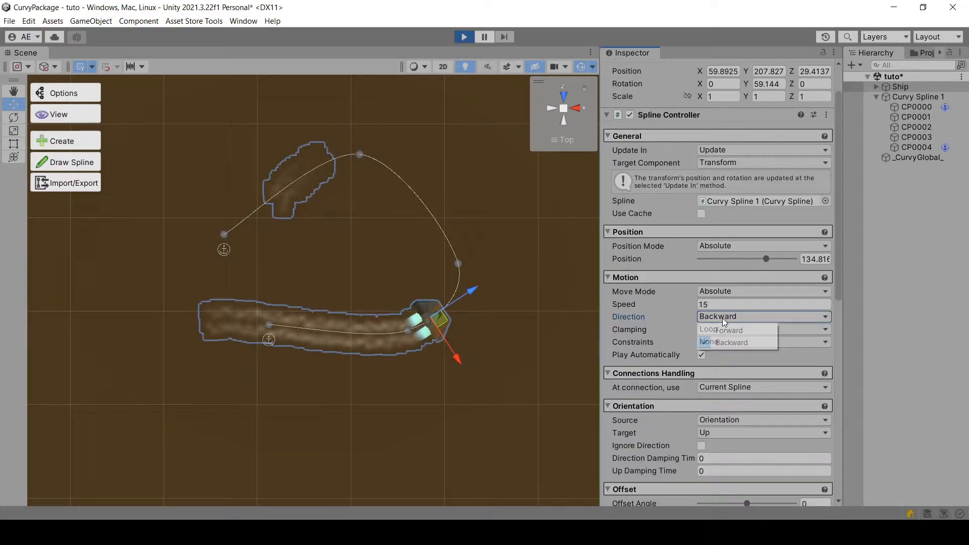
{"action": "left_click", "coordinate": [730, 330]}
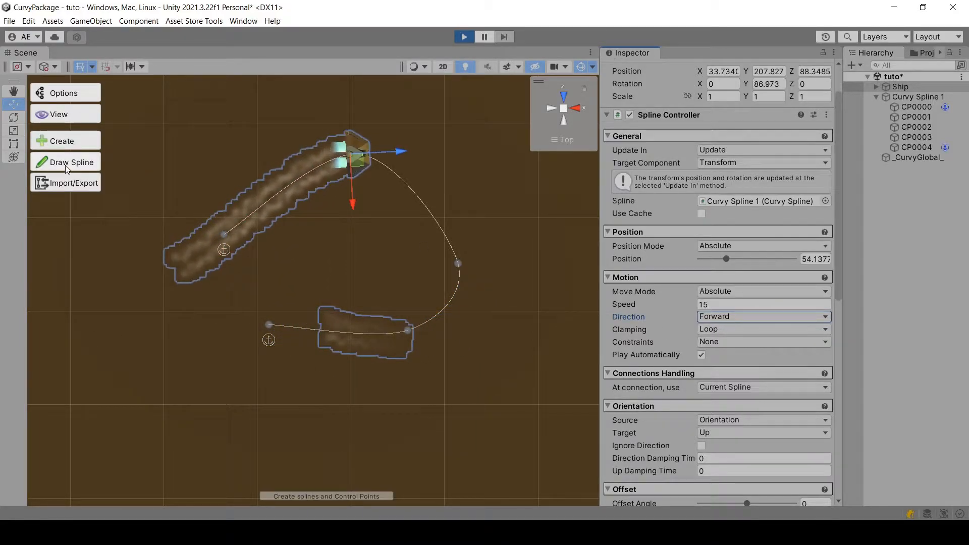
Give the ship speed 25 with Ping Pong clamping, and uncheck Closed on Curvy Spline 1.
{"action": "left_click", "coordinate": [65, 162]}
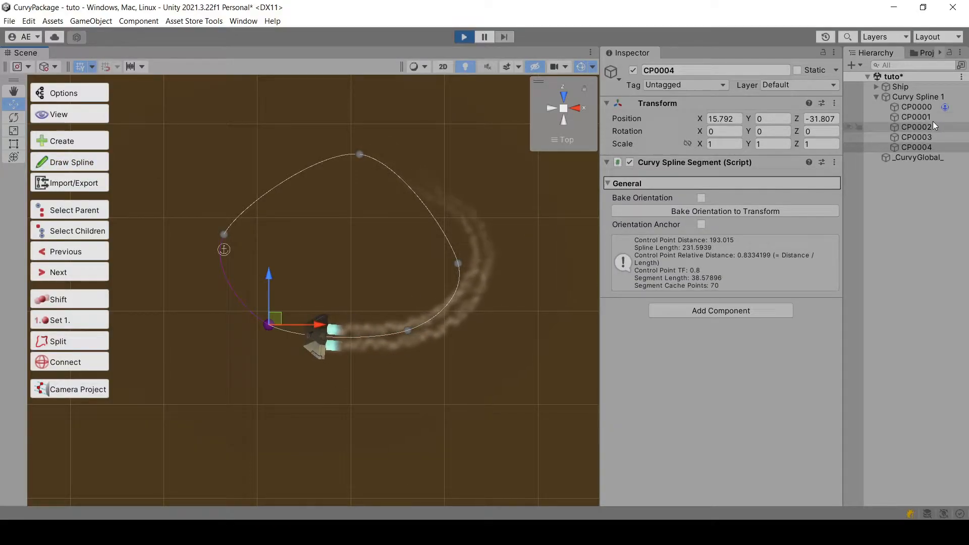
{"action": "left_click", "coordinate": [900, 87]}
{"action": "type", "text": "25"}
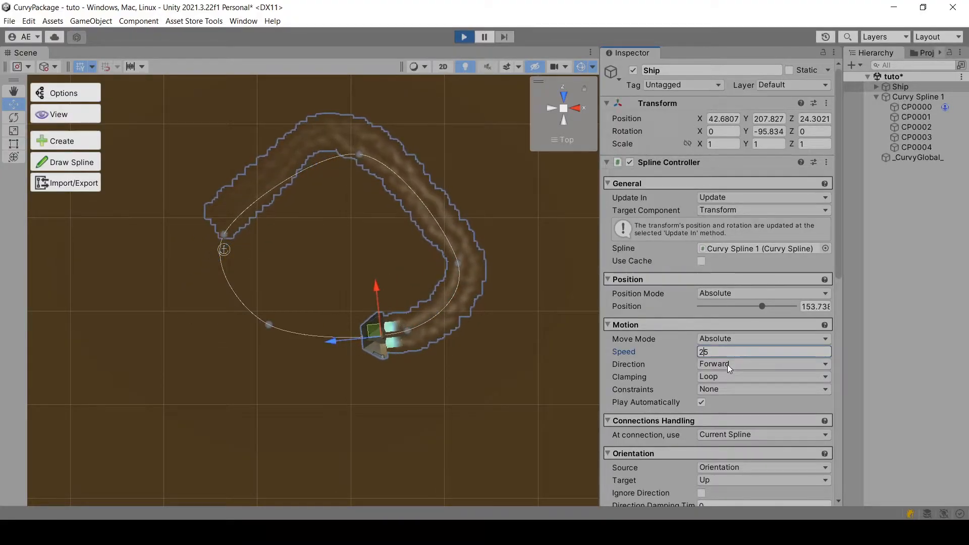
{"action": "left_click", "coordinate": [763, 376]}
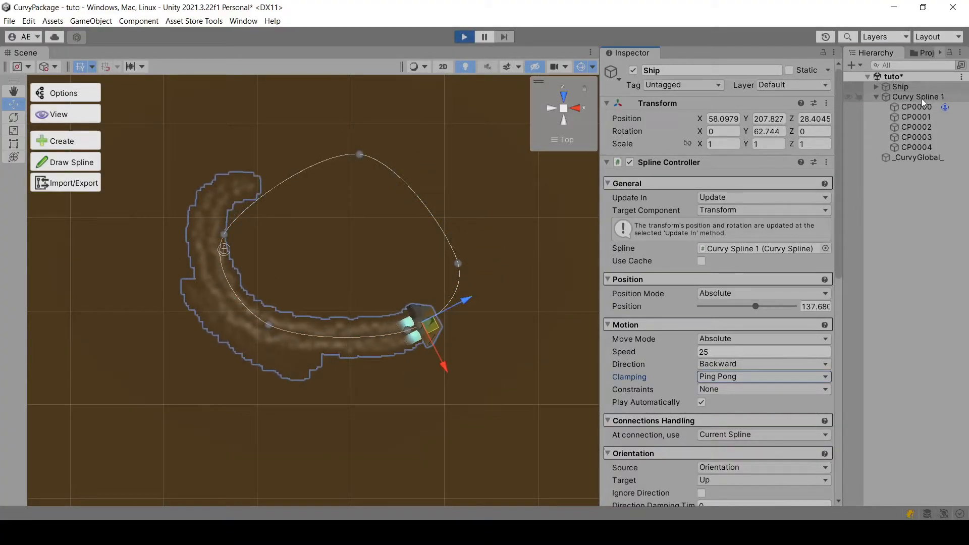
{"action": "left_click", "coordinate": [922, 97]}
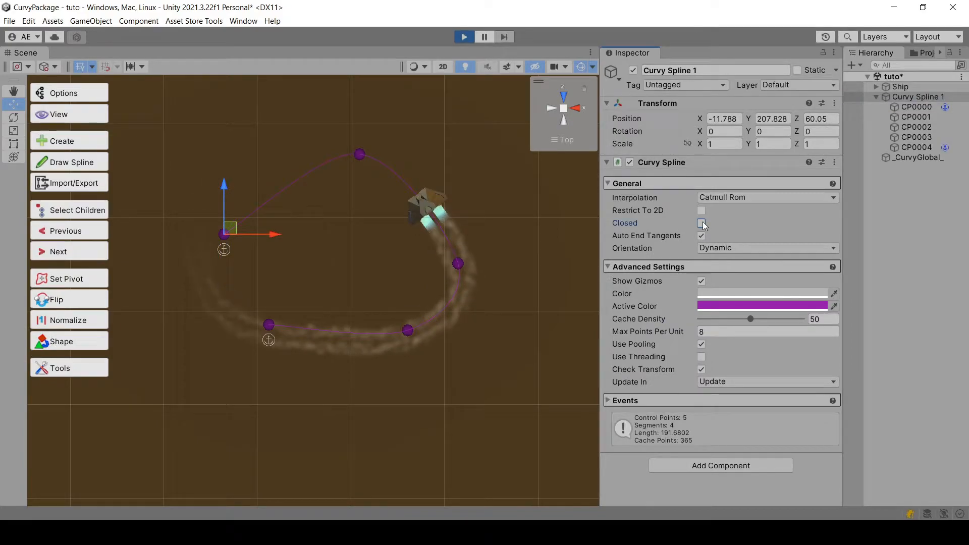
{"action": "left_click", "coordinate": [900, 87]}
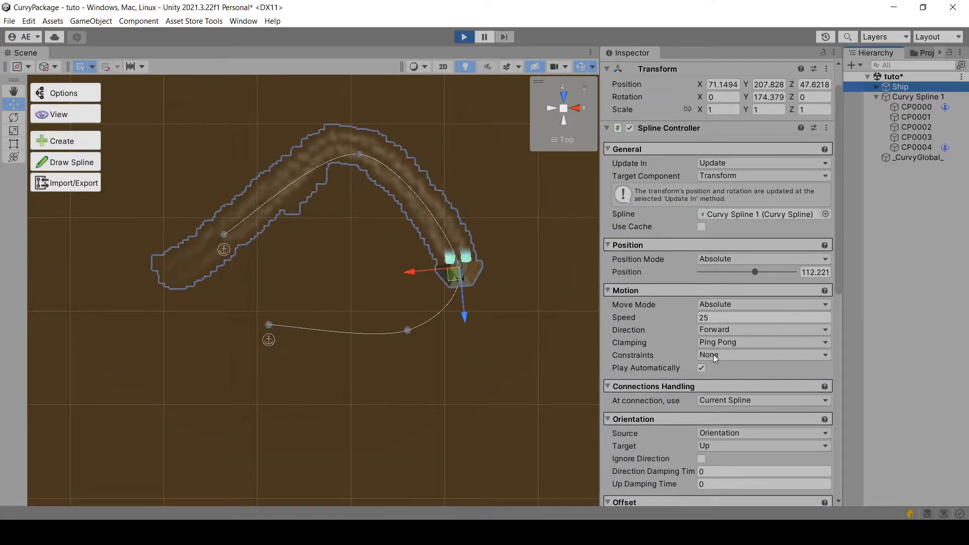
{"action": "left_click", "coordinate": [764, 356]}
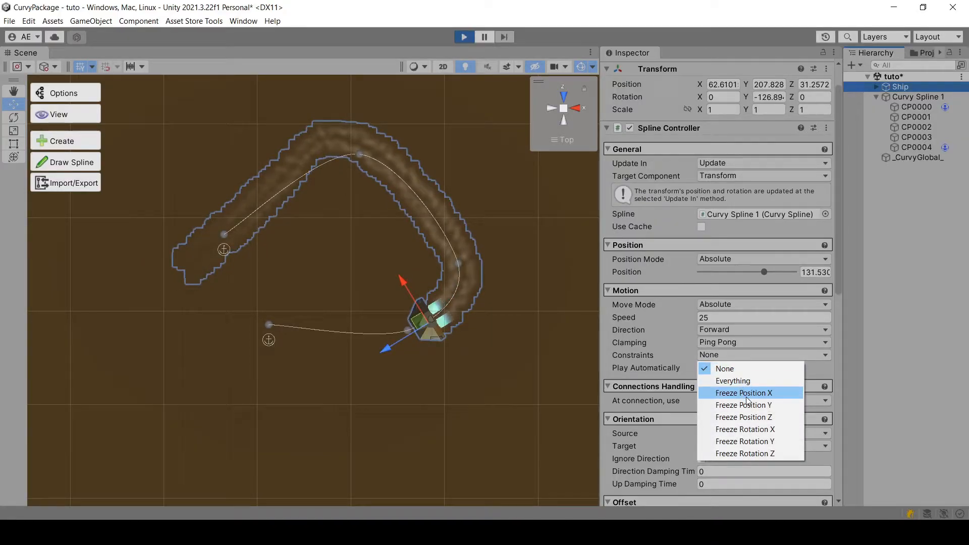
{"action": "mouse_move", "coordinate": [763, 441]}
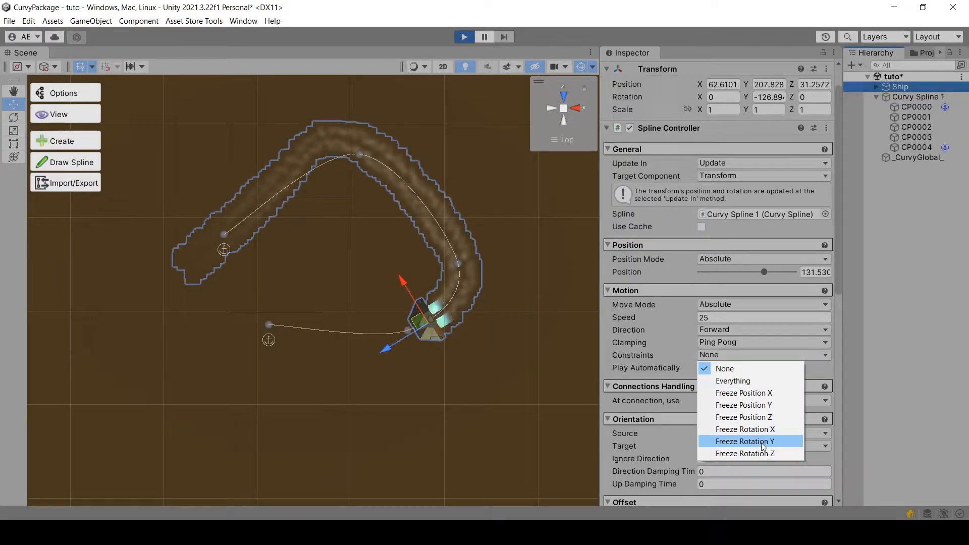
{"action": "left_click", "coordinate": [745, 441]}
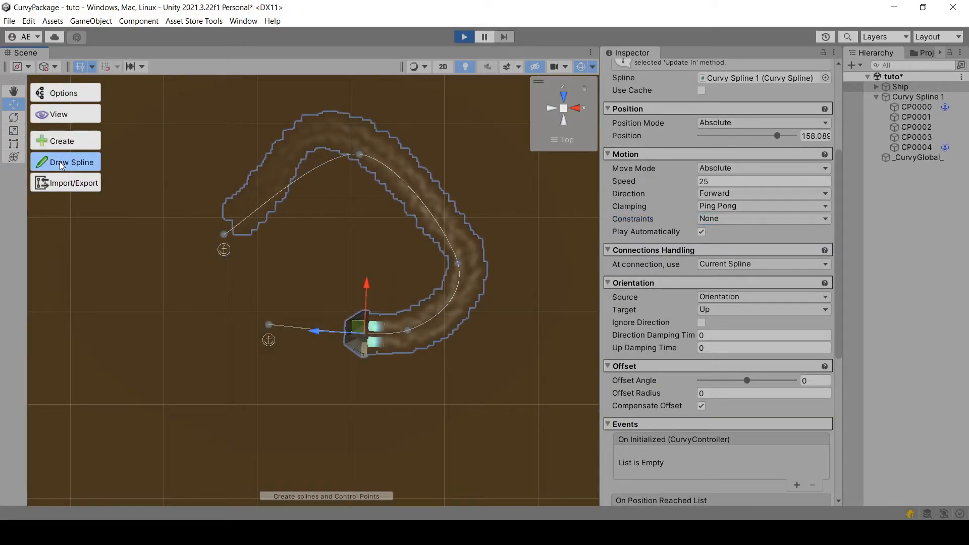
Draw Curvy Spline 2 with four control points connected to Curvy Spline 1, then select Ship.
{"action": "left_click", "coordinate": [64, 162]}
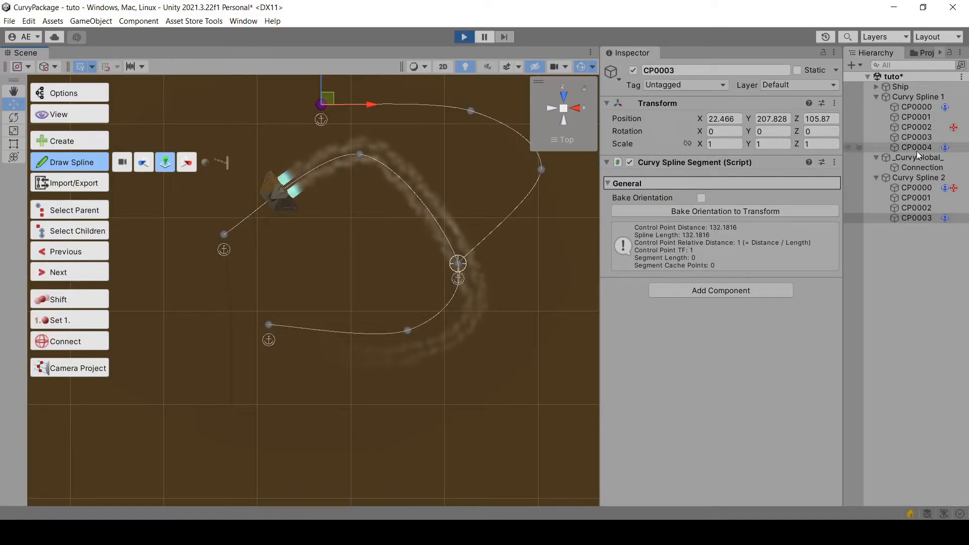
{"action": "left_click", "coordinate": [900, 87]}
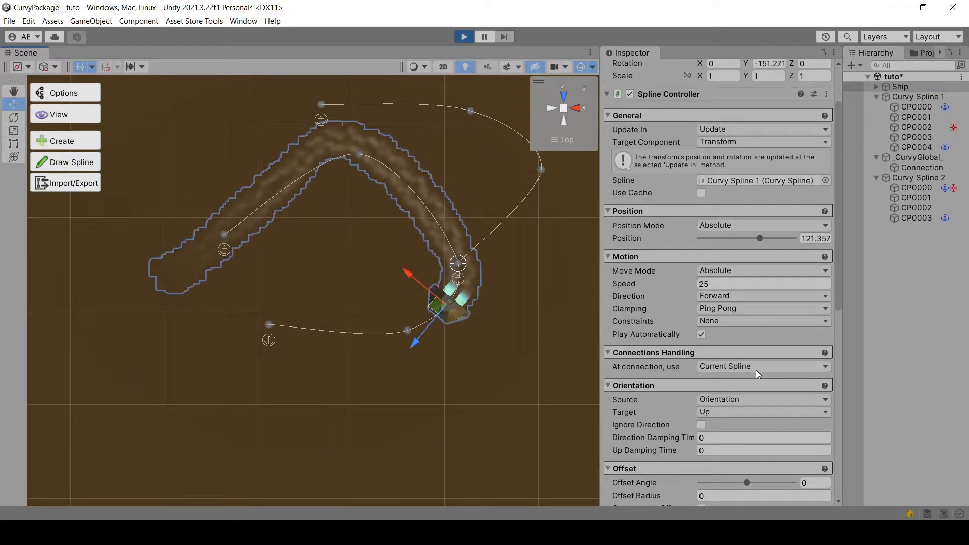
Try 'At connection, use' as Random Spline and Custom in play mode, restore Current Spline, and stop play.
{"action": "left_click", "coordinate": [764, 366]}
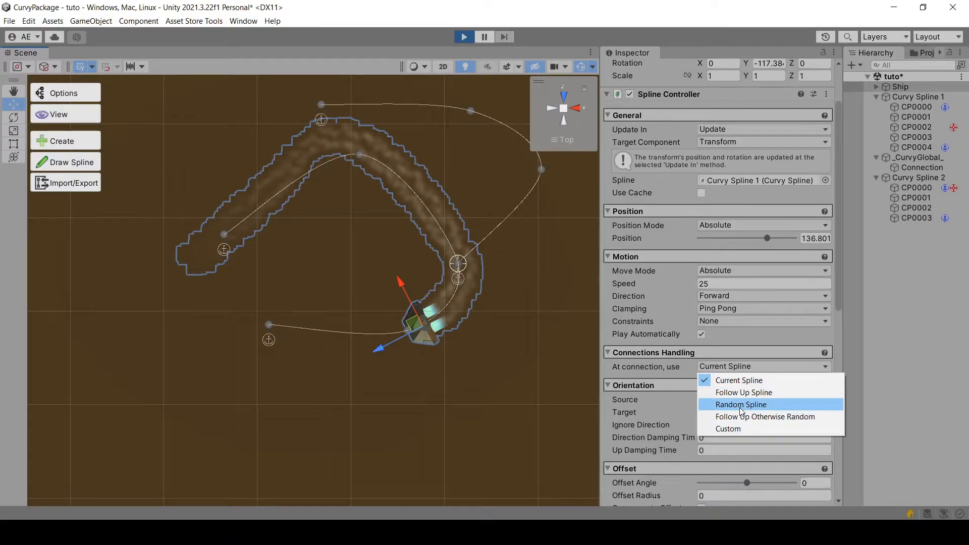
{"action": "left_click", "coordinate": [742, 404]}
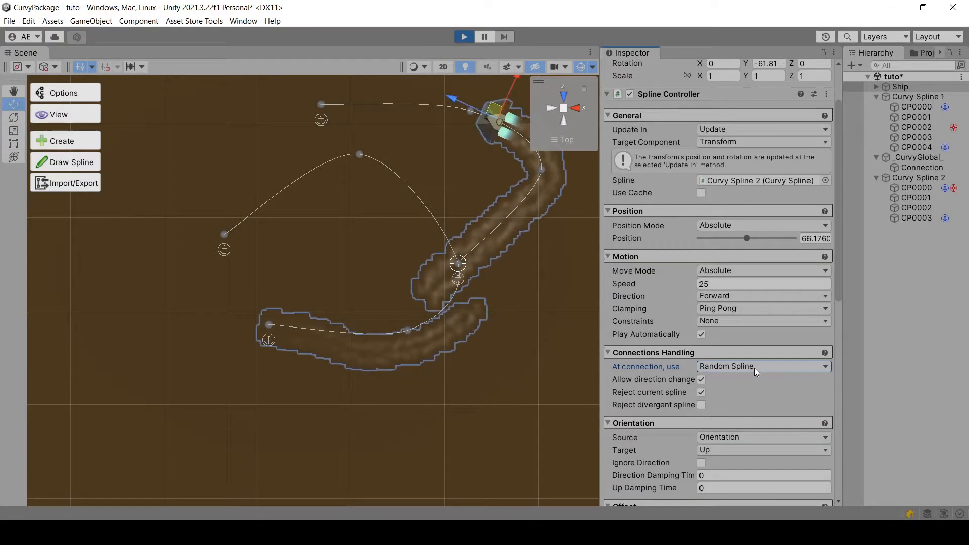
{"action": "left_click", "coordinate": [764, 367]}
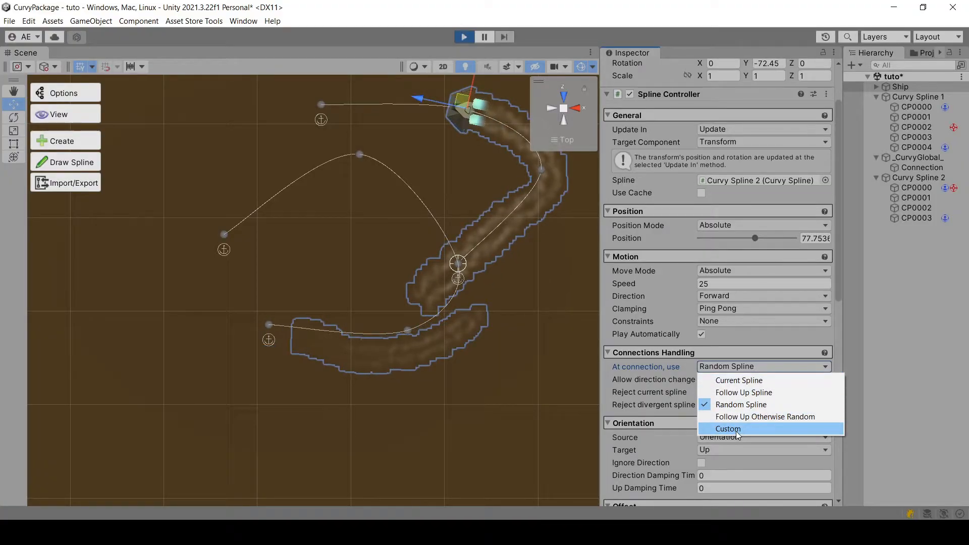
{"action": "left_click", "coordinate": [727, 428]}
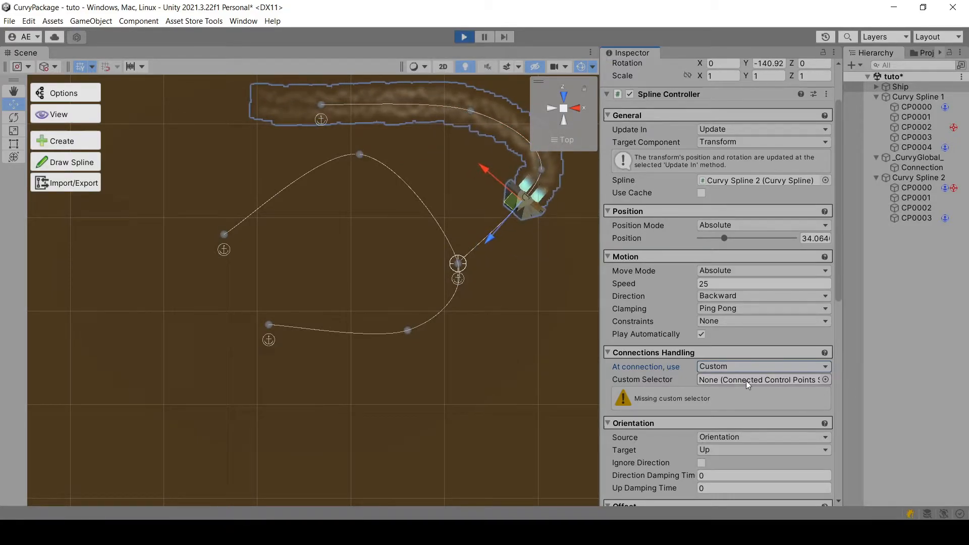
{"action": "left_click", "coordinate": [764, 366]}
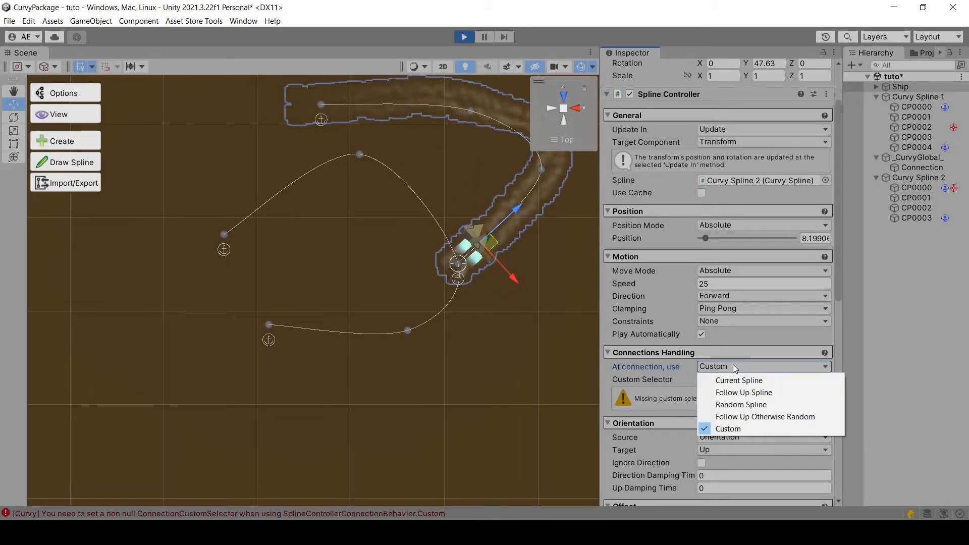
{"action": "left_click", "coordinate": [741, 404]}
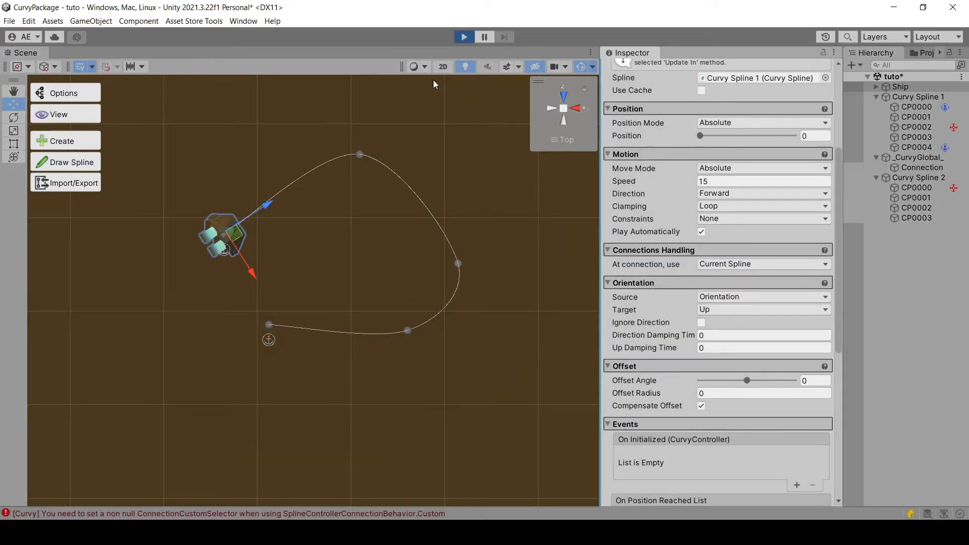
{"action": "left_click", "coordinate": [464, 36]}
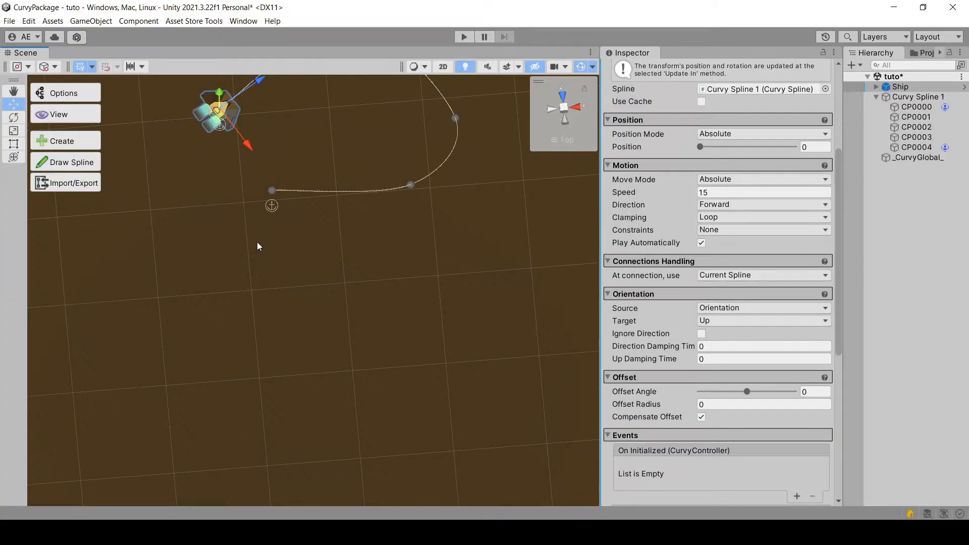
Show the spline display options in the Curvy view menu and select control point CP0000.
{"action": "left_click", "coordinate": [917, 147]}
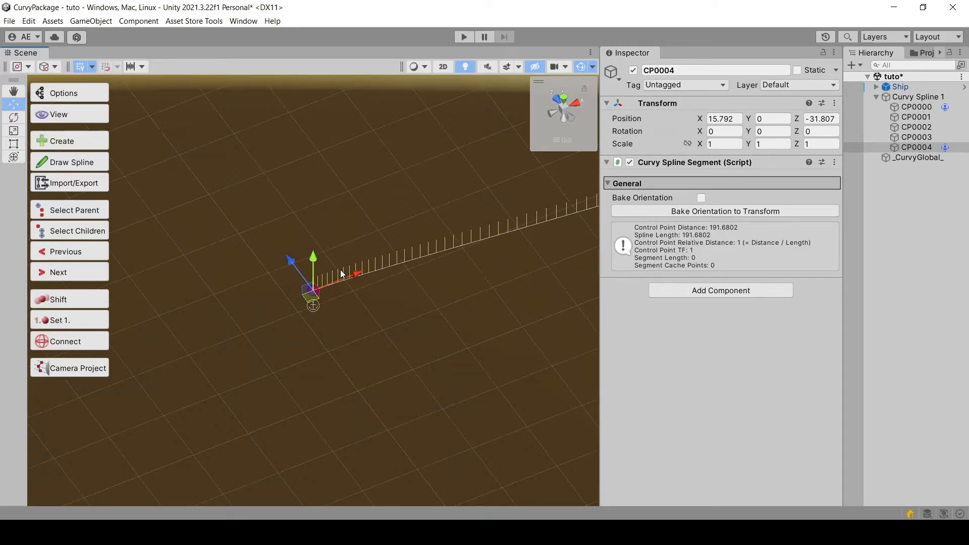
{"action": "left_click", "coordinate": [59, 114]}
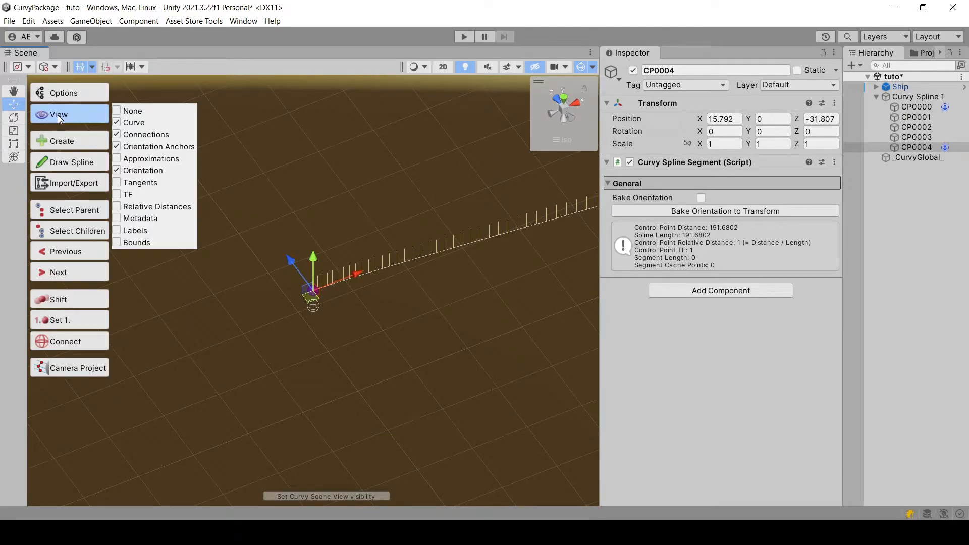
{"action": "left_click", "coordinate": [117, 170]}
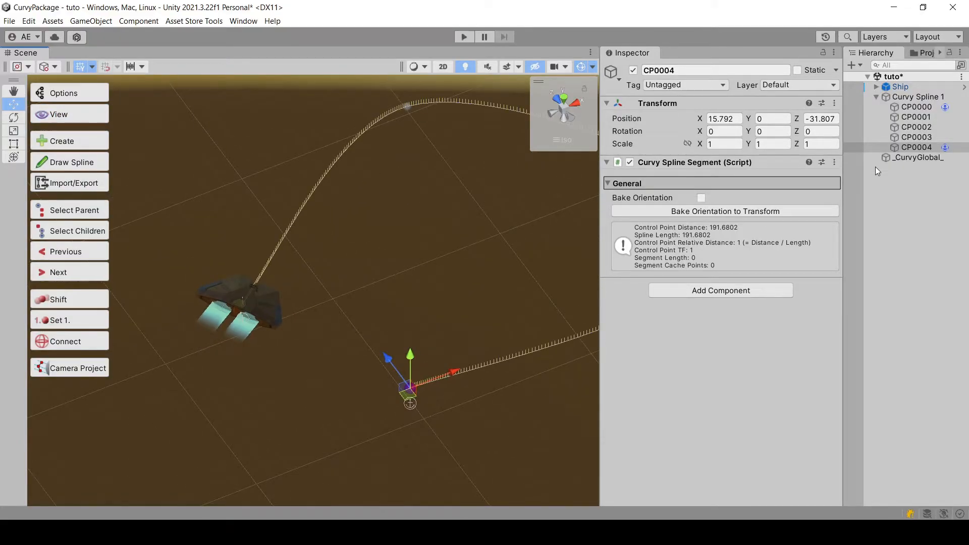
{"action": "left_click", "coordinate": [916, 107]}
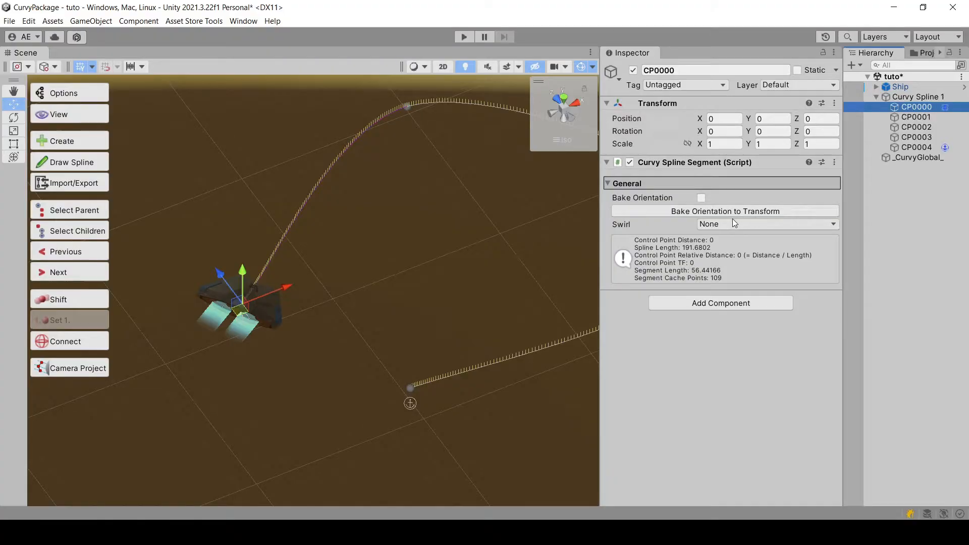
Set CP0000's Swirl mode to Segment with 5 turns.
{"action": "left_click", "coordinate": [766, 224]}
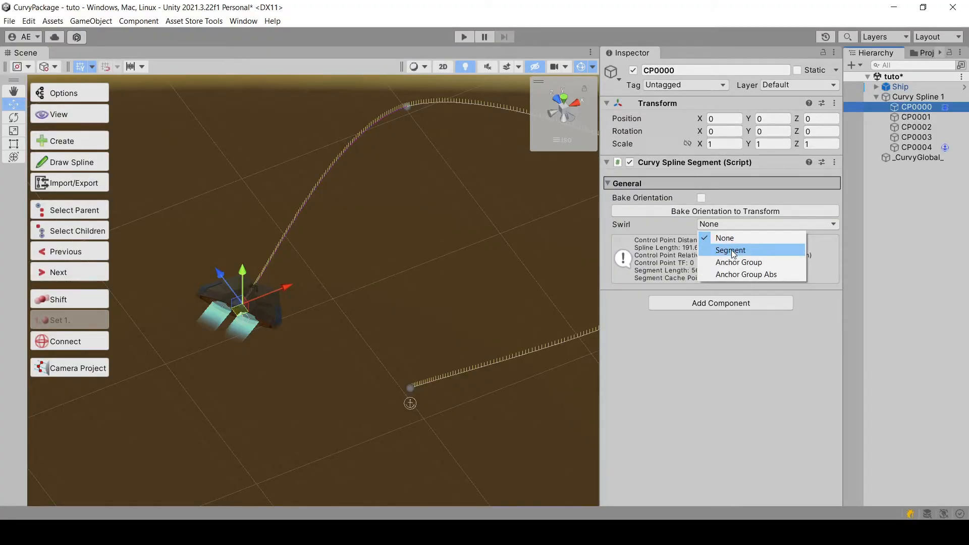
{"action": "left_click", "coordinate": [731, 251]}
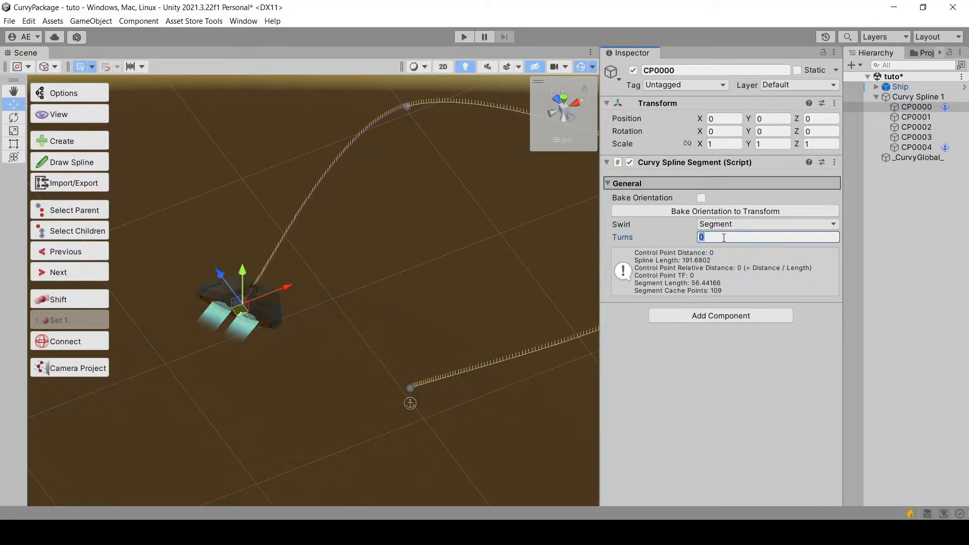
{"action": "type", "text": "5"}
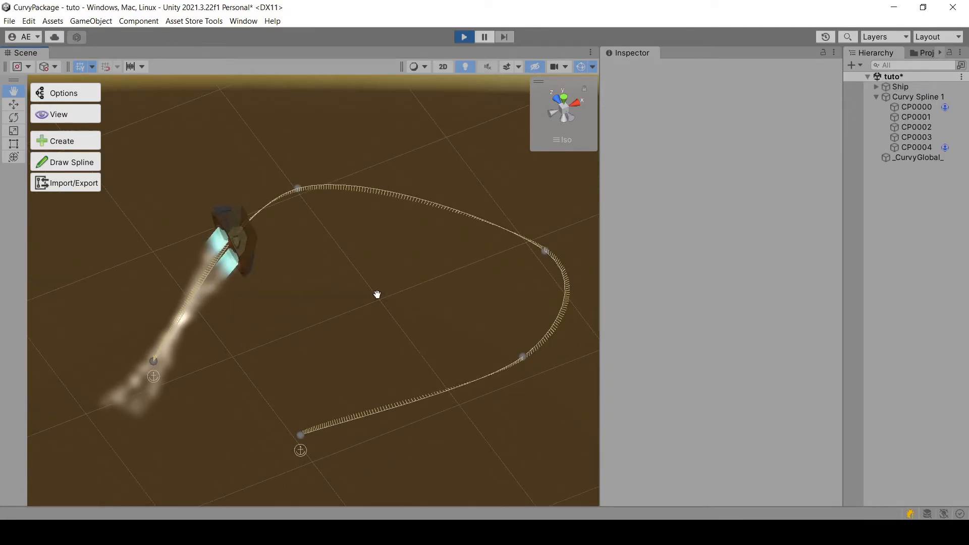
On the Ship's Spline Controller keep Orientation as source and Up as target.
{"action": "left_click", "coordinate": [901, 87]}
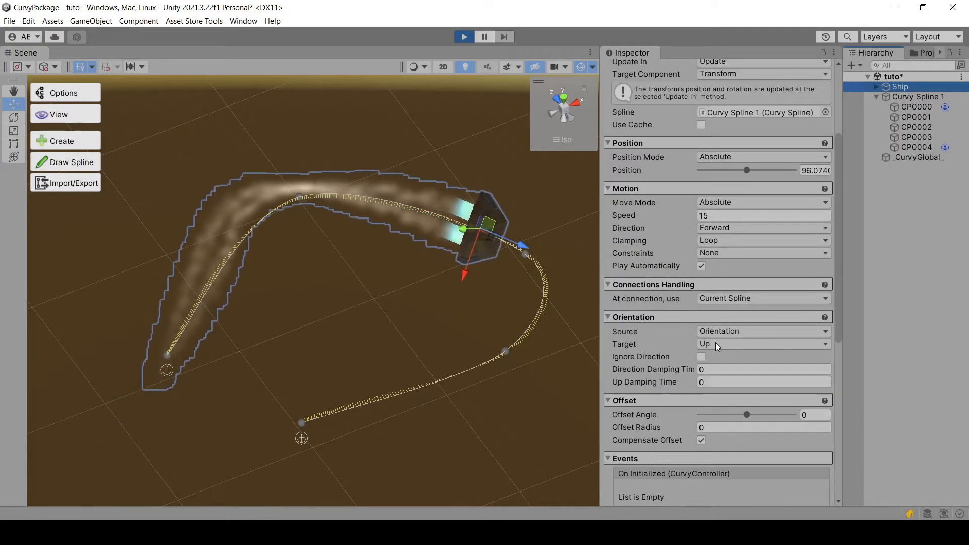
{"action": "left_click_drag", "start_coordinate": [747, 169], "coordinate": [762, 169]}
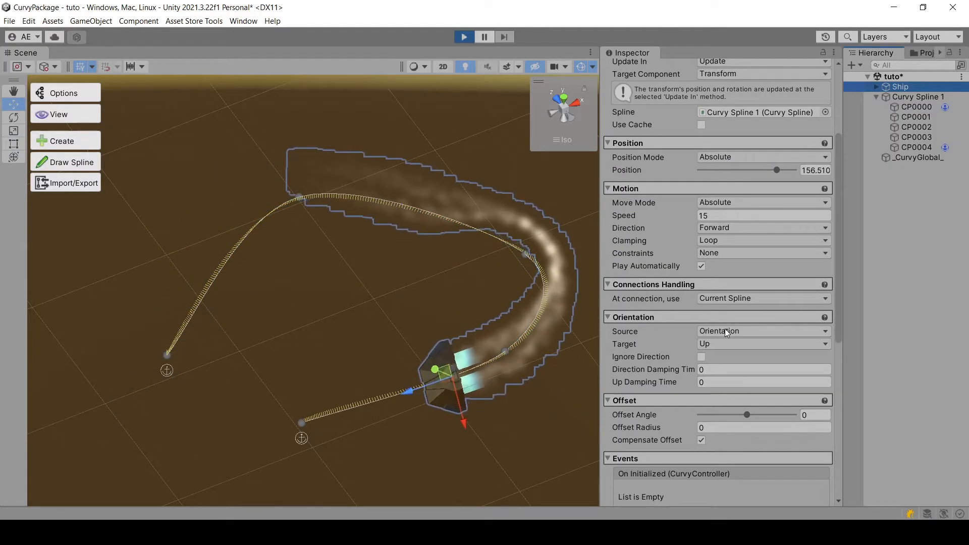
{"action": "left_click", "coordinate": [764, 331]}
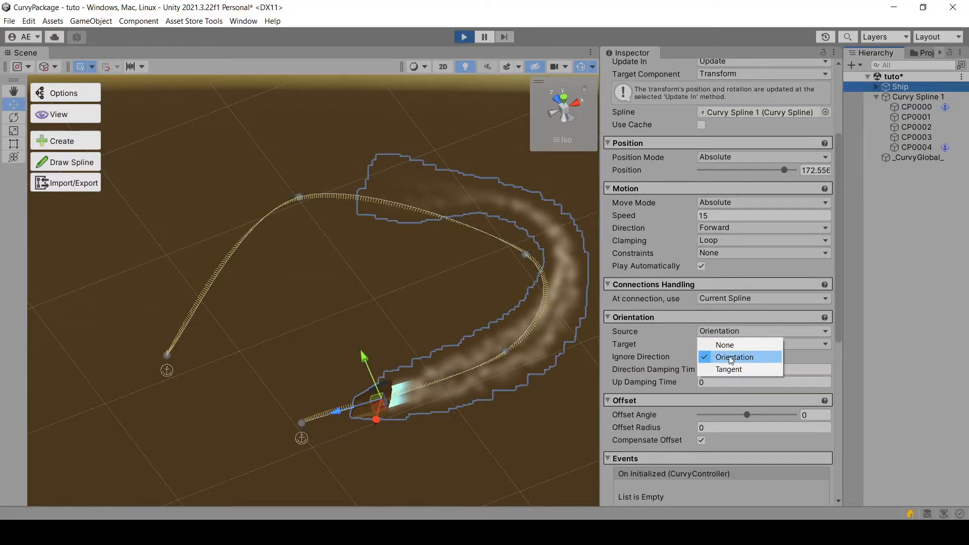
{"action": "left_click", "coordinate": [763, 343]}
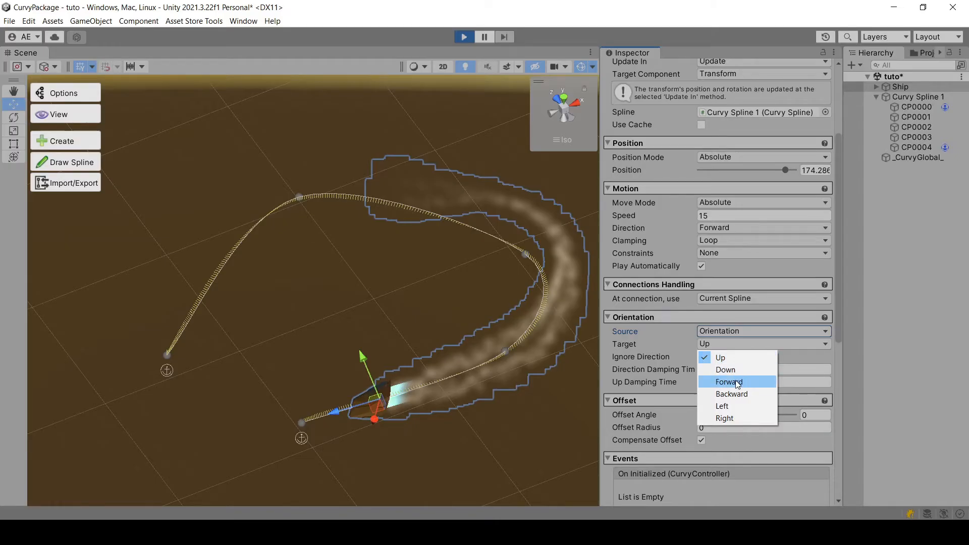
{"action": "left_click", "coordinate": [729, 381]}
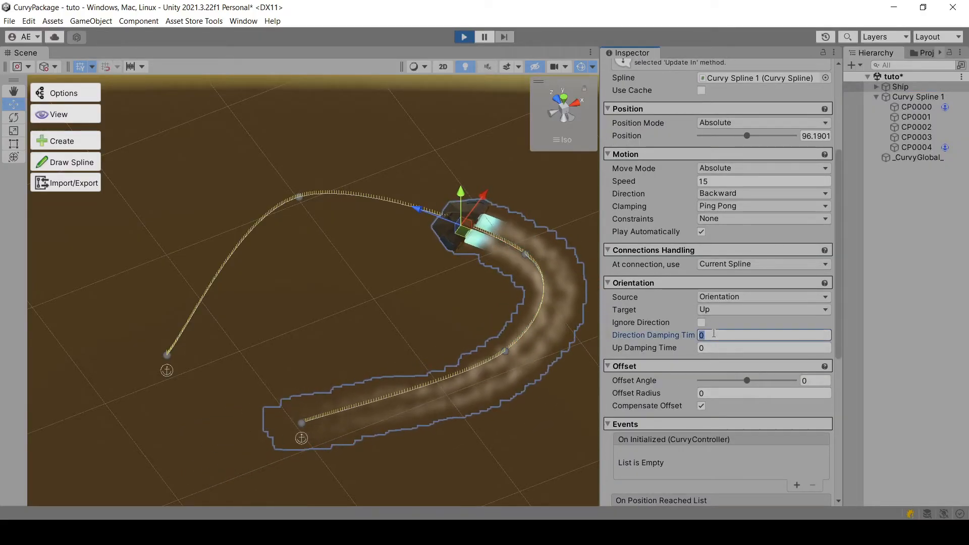
Set Clamping to Ping Pong and play the scene so the ship travels back and forth.
{"action": "type", "text": ".5"}
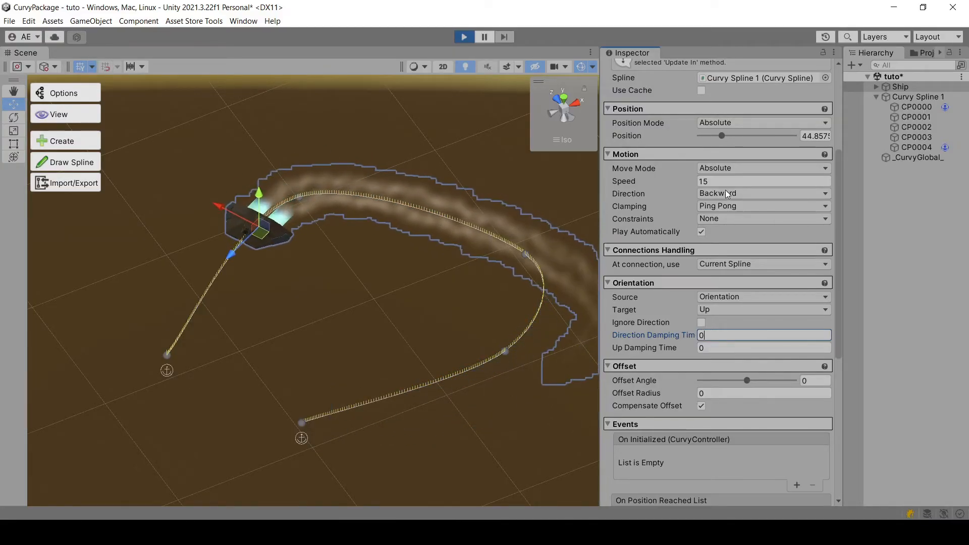
{"action": "left_click", "coordinate": [764, 192]}
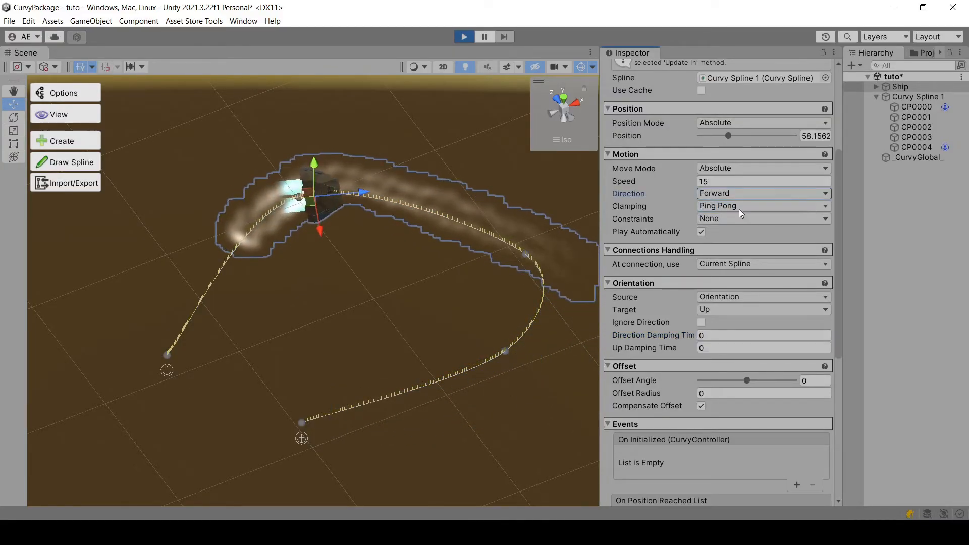
{"action": "left_click", "coordinate": [701, 322]}
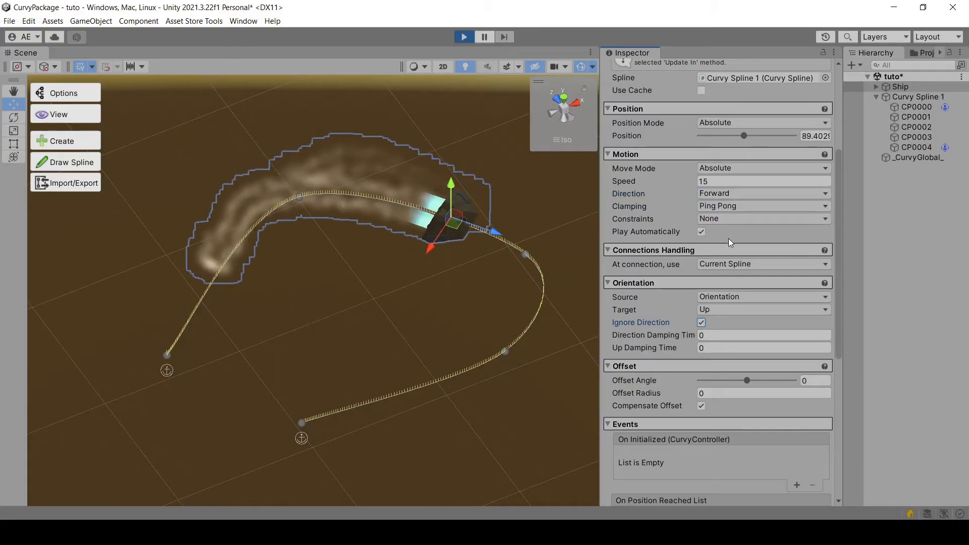
{"action": "left_click", "coordinate": [763, 192]}
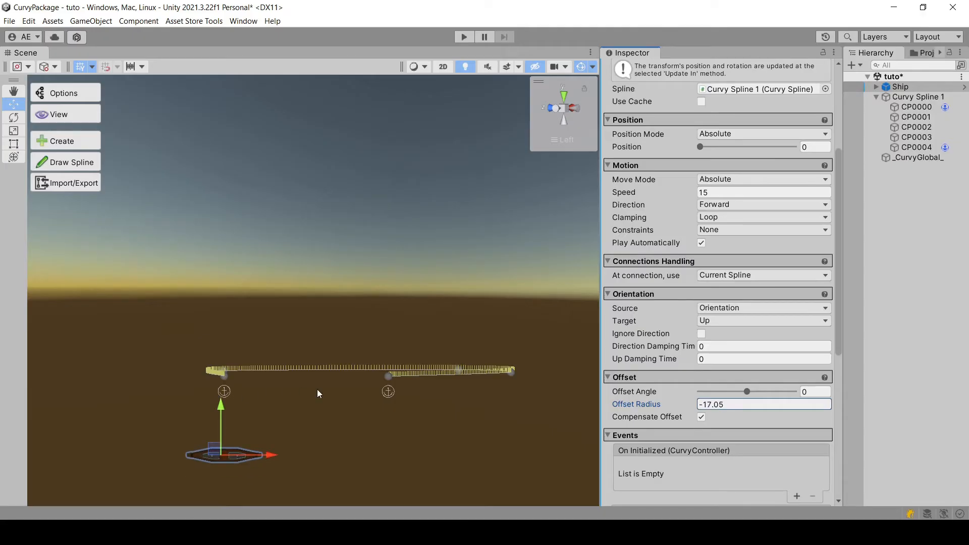
Drag the ship's Offset Radius to about -7.24 so it sits below the spline.
{"action": "left_click_drag", "start_coordinate": [717, 391], "coordinate": [746, 392]}
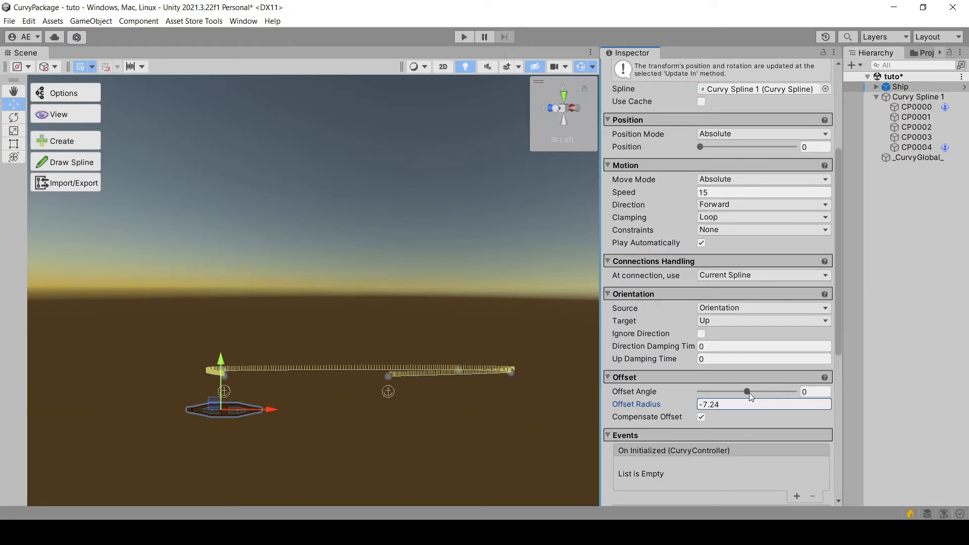
{"action": "left_click_drag", "start_coordinate": [747, 392], "coordinate": [794, 391]}
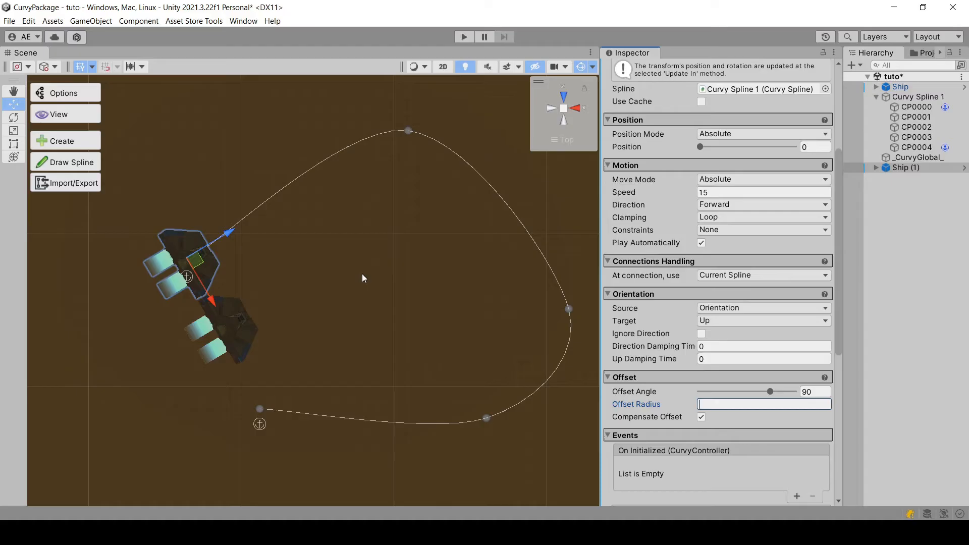
Set Offset Radius to -16.6 with a 90° angle, play, and toggle Compensate Offset while running.
{"action": "type", "text": "-16.6"}
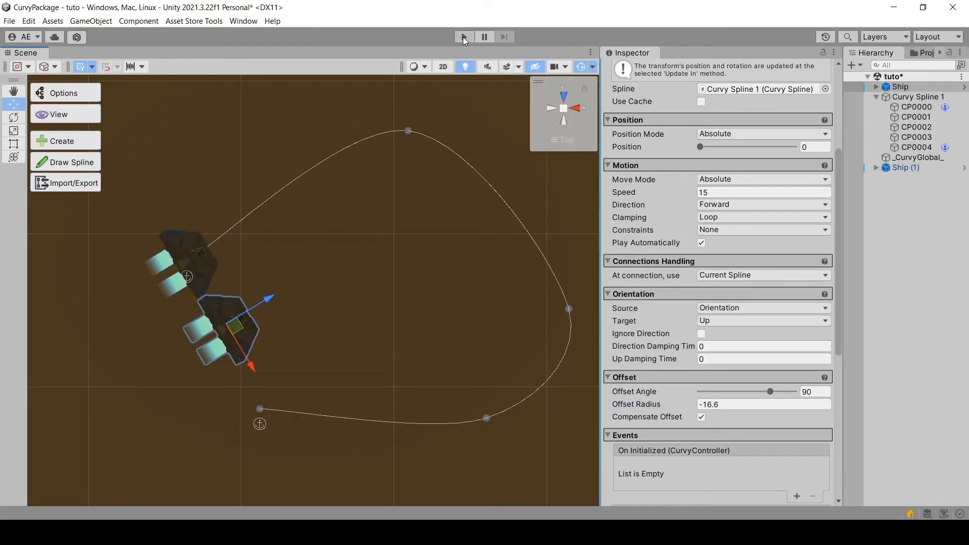
{"action": "left_click", "coordinate": [465, 36]}
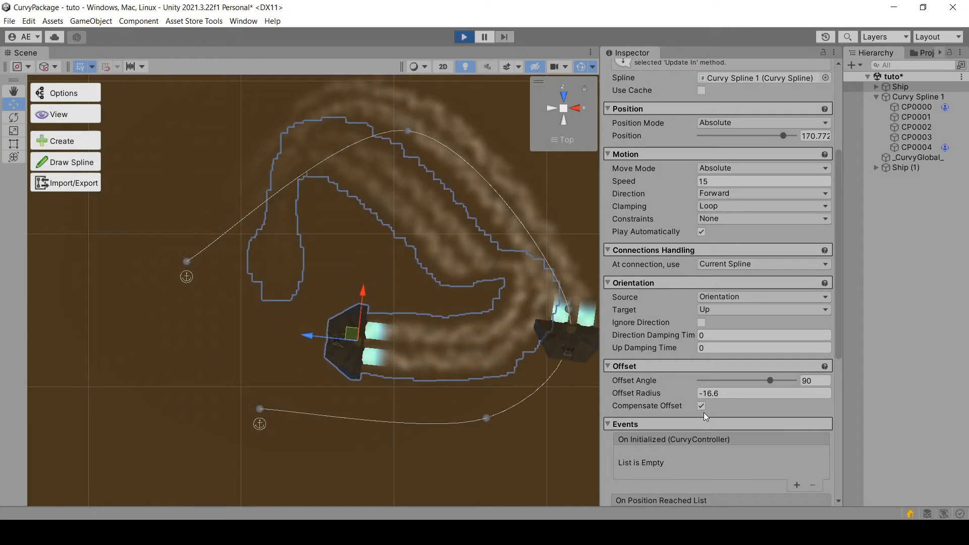
{"action": "left_click", "coordinate": [463, 36]}
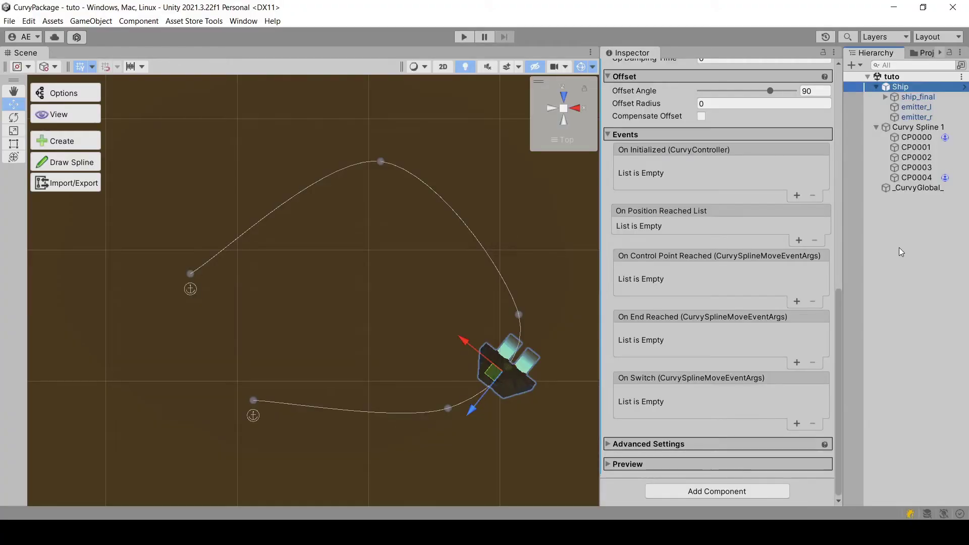
{"action": "mouse_move", "coordinate": [674, 167]}
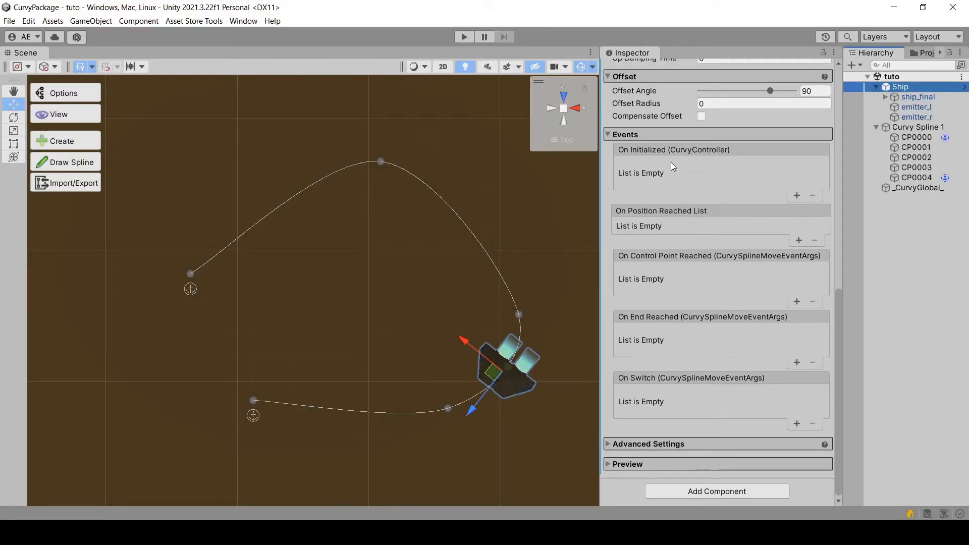
{"action": "left_click", "coordinate": [796, 196]}
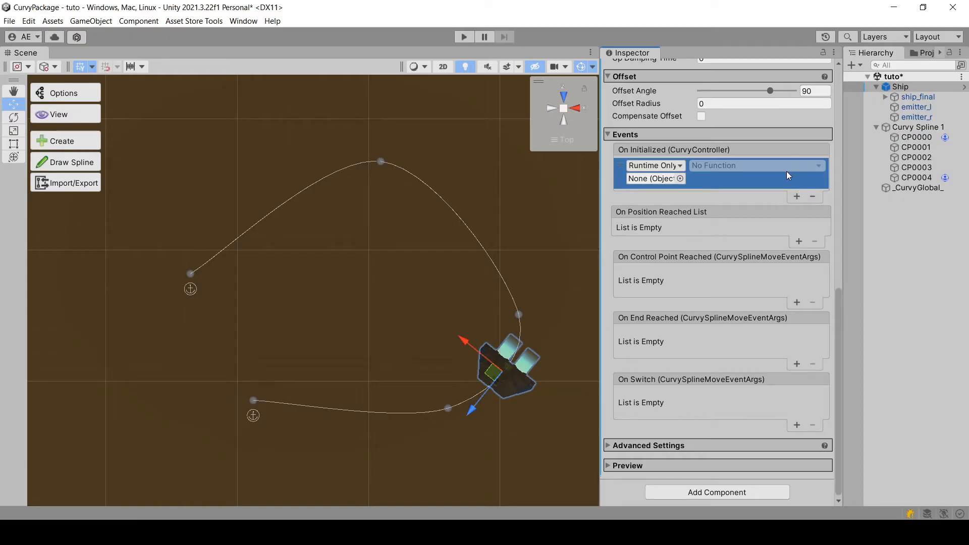
{"action": "left_click", "coordinate": [797, 196]}
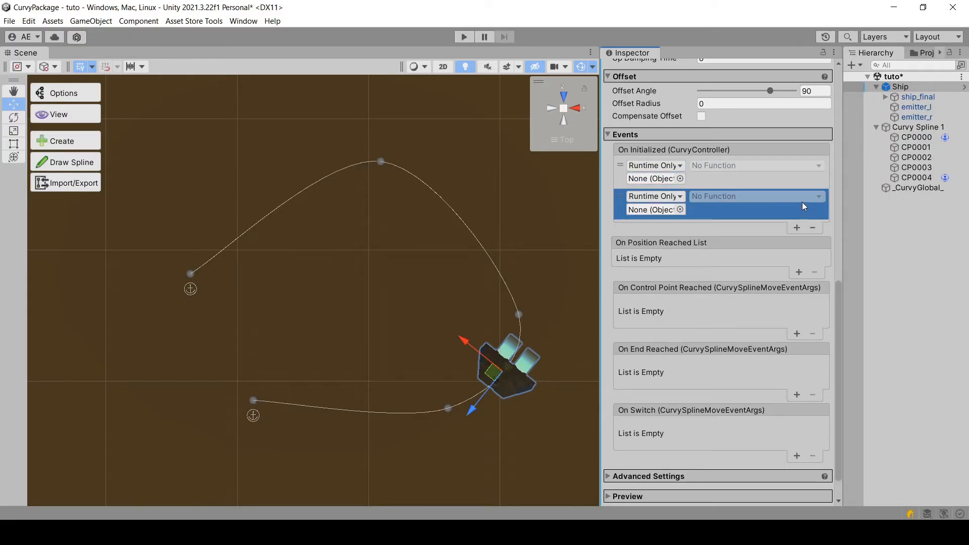
{"action": "left_click", "coordinate": [813, 228]}
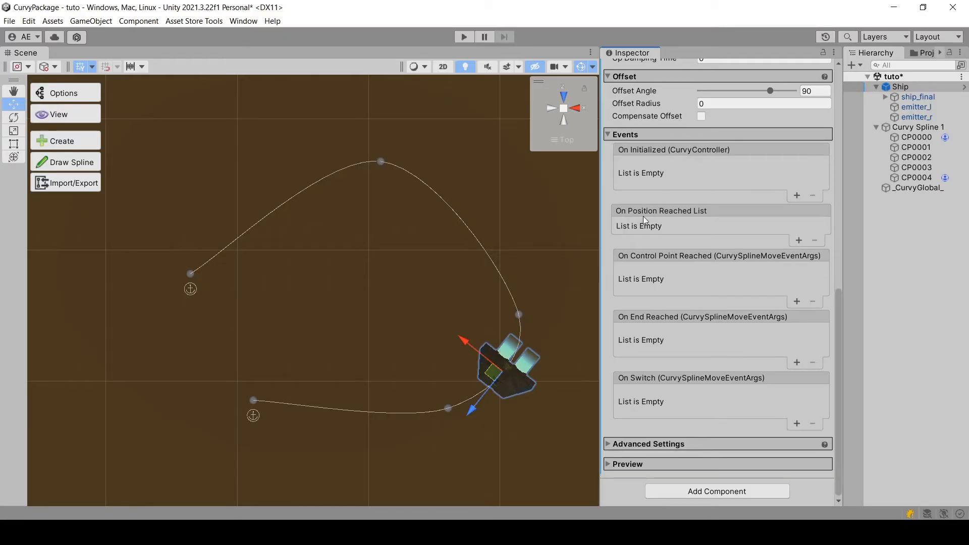
{"action": "mouse_move", "coordinate": [642, 275]}
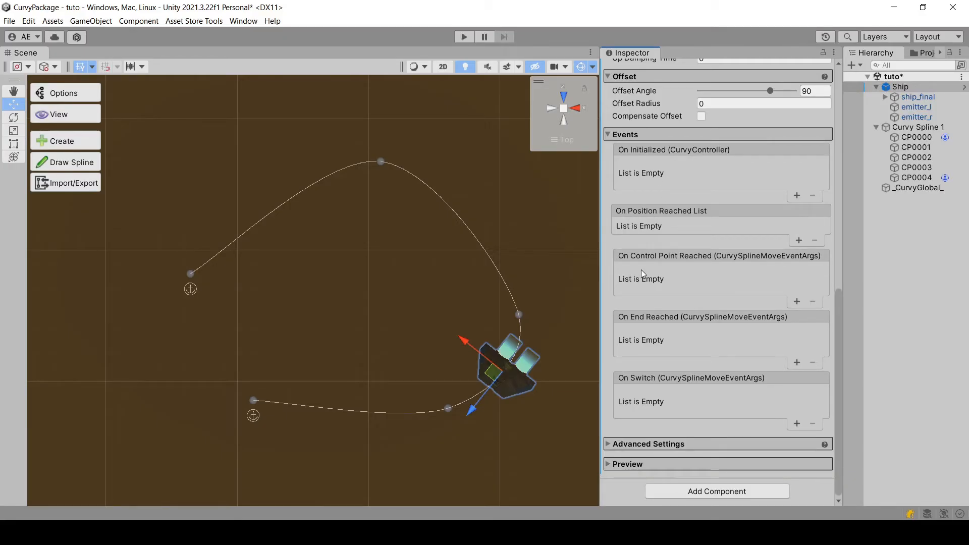
{"action": "mouse_move", "coordinate": [654, 316]}
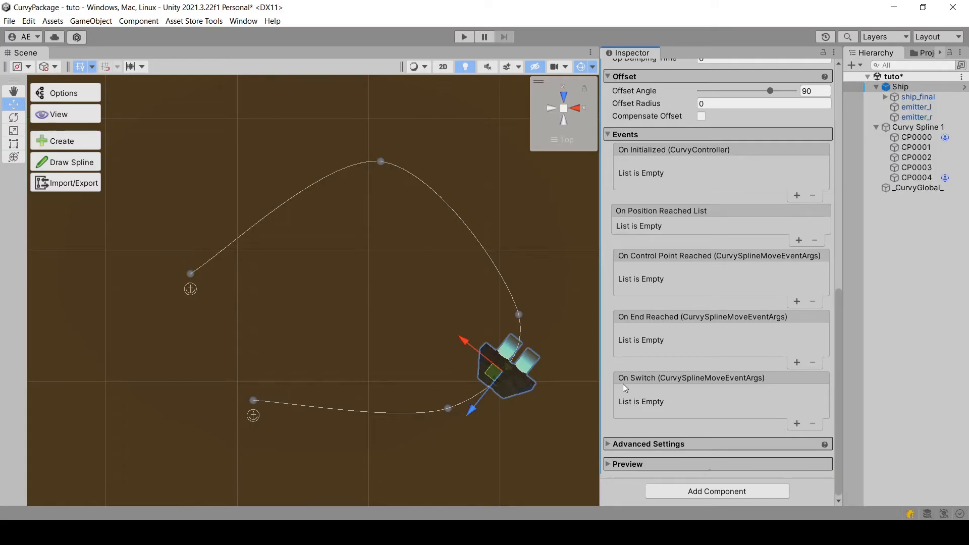
{"action": "mouse_move", "coordinate": [620, 388]}
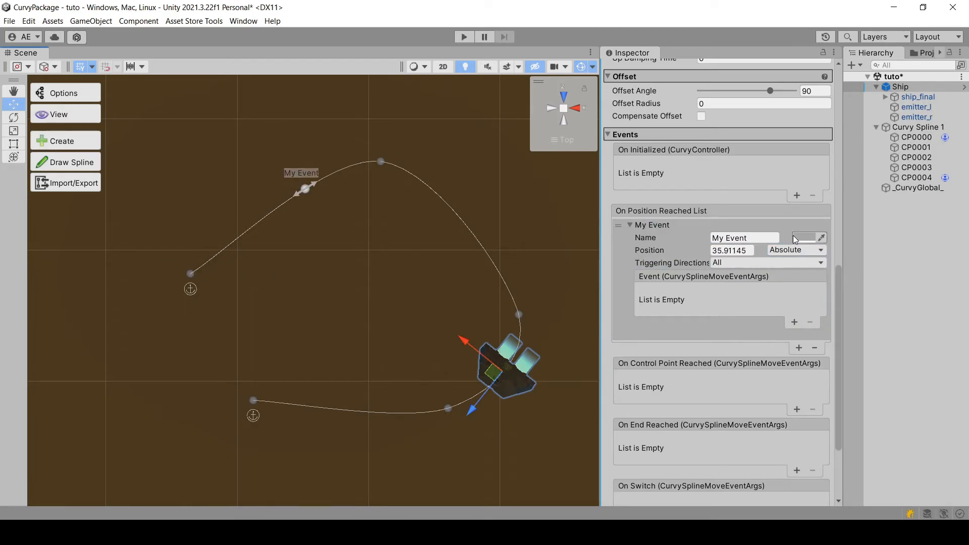
Colour the My Event position-reached entry orange in the Color picker.
{"action": "left_click", "coordinate": [813, 237]}
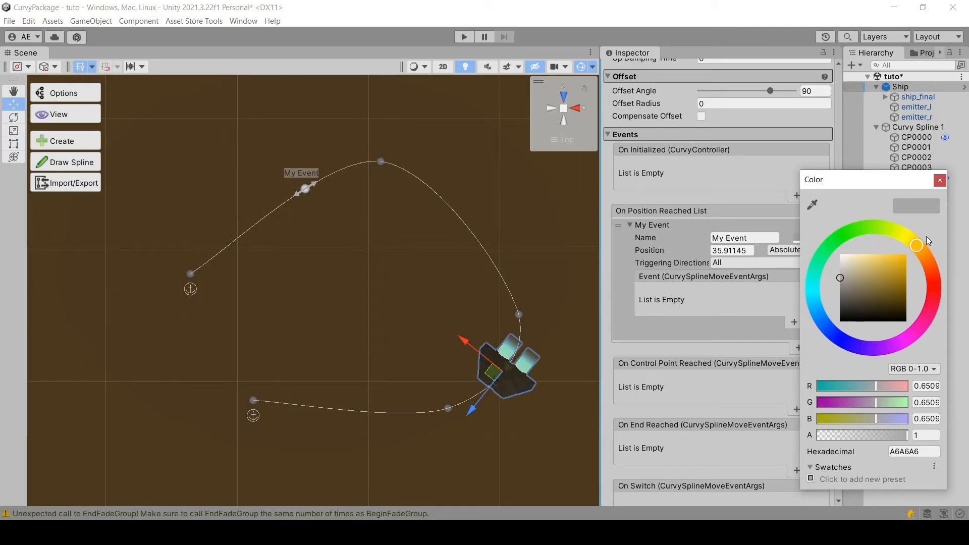
{"action": "left_click", "coordinate": [916, 246]}
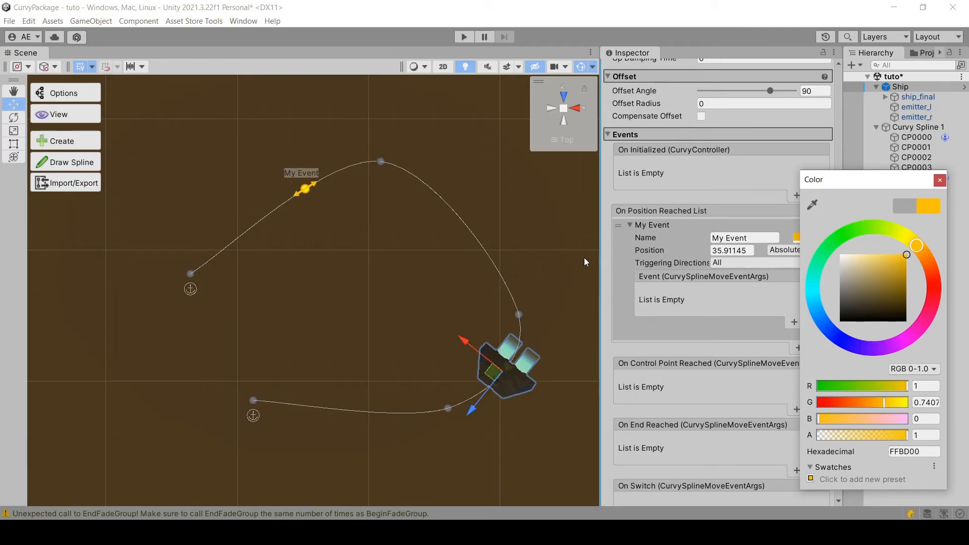
{"action": "left_click", "coordinate": [940, 179]}
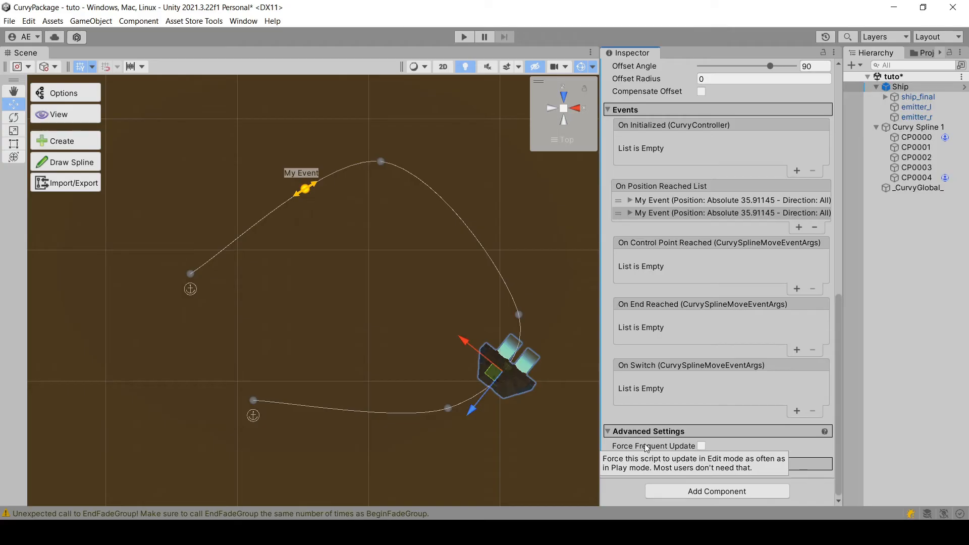
{"action": "mouse_move", "coordinate": [656, 358]}
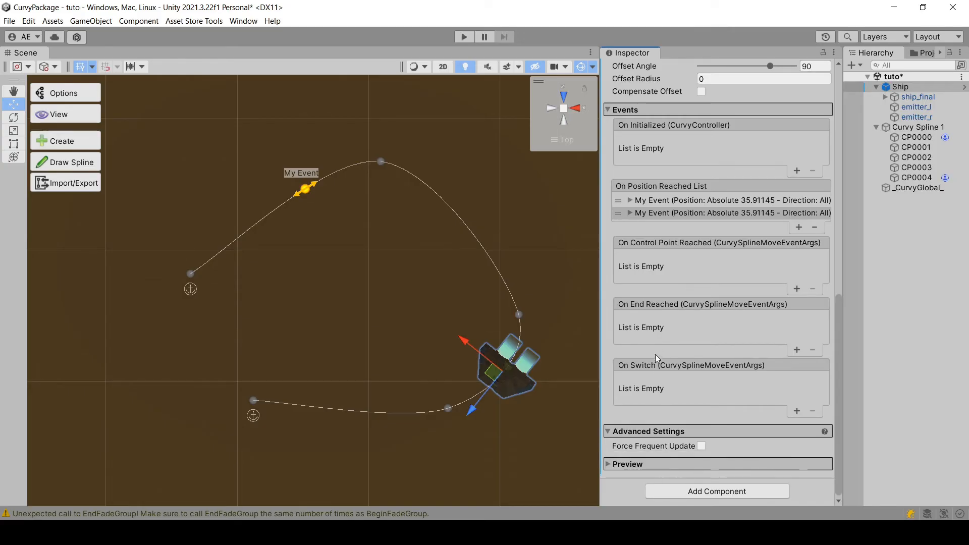
{"action": "mouse_move", "coordinate": [660, 345]}
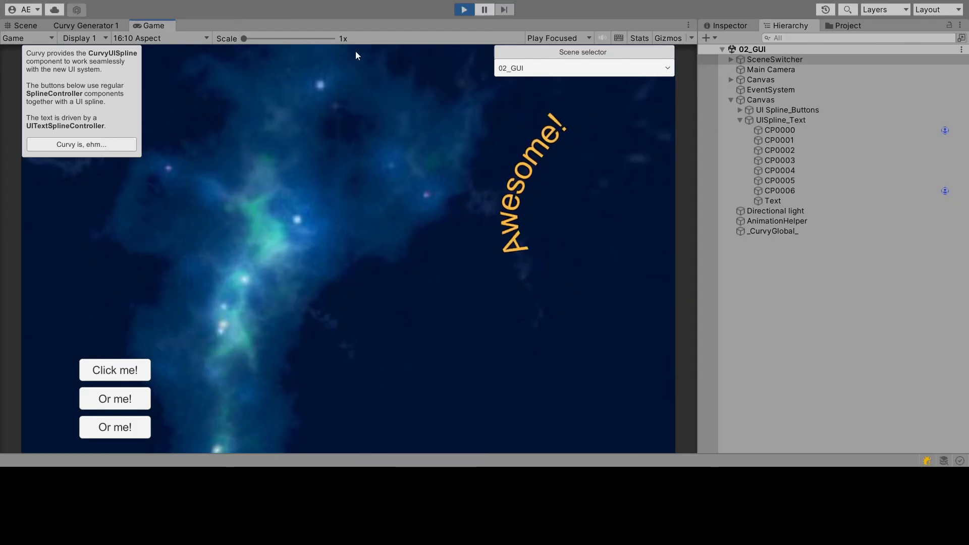
Select the Text object in the GUI scene and slide Awesome! along its UI spline to position 363.
{"action": "left_click", "coordinate": [22, 26]}
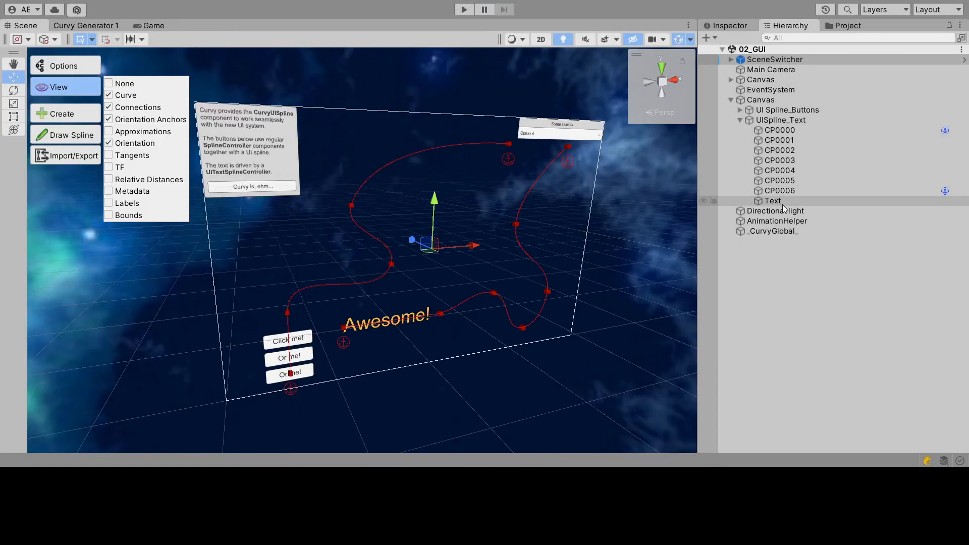
{"action": "left_click", "coordinate": [774, 200]}
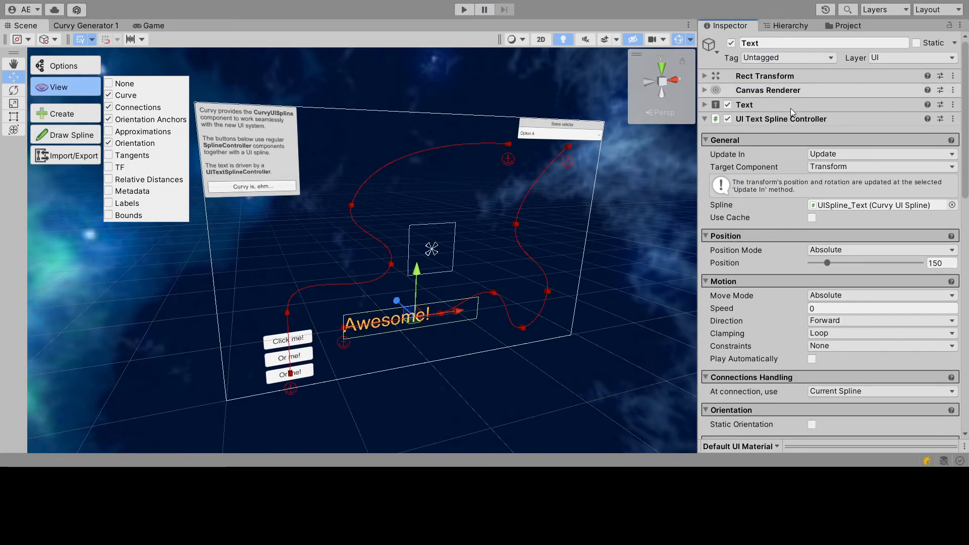
{"action": "left_click_drag", "start_coordinate": [827, 263], "coordinate": [870, 262]}
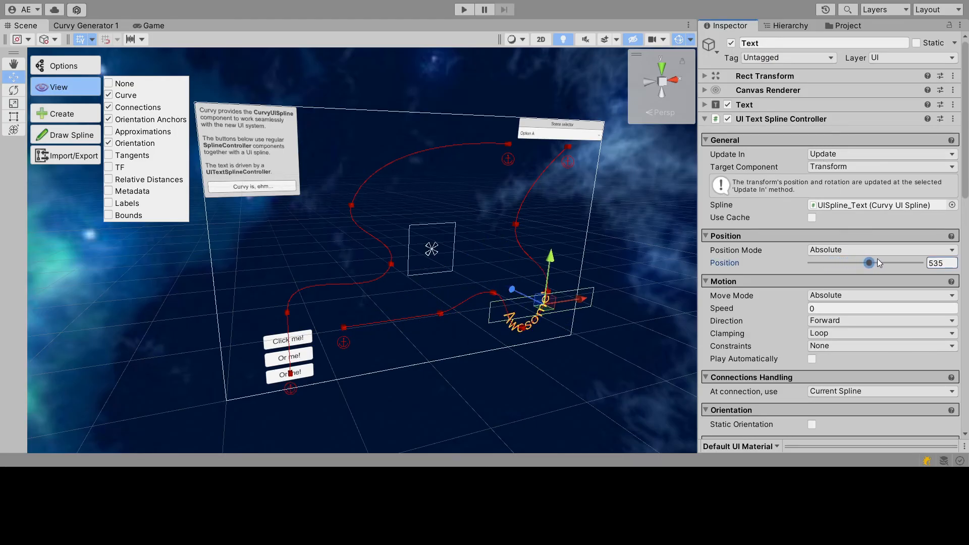
{"action": "left_click_drag", "start_coordinate": [872, 262], "coordinate": [849, 262]}
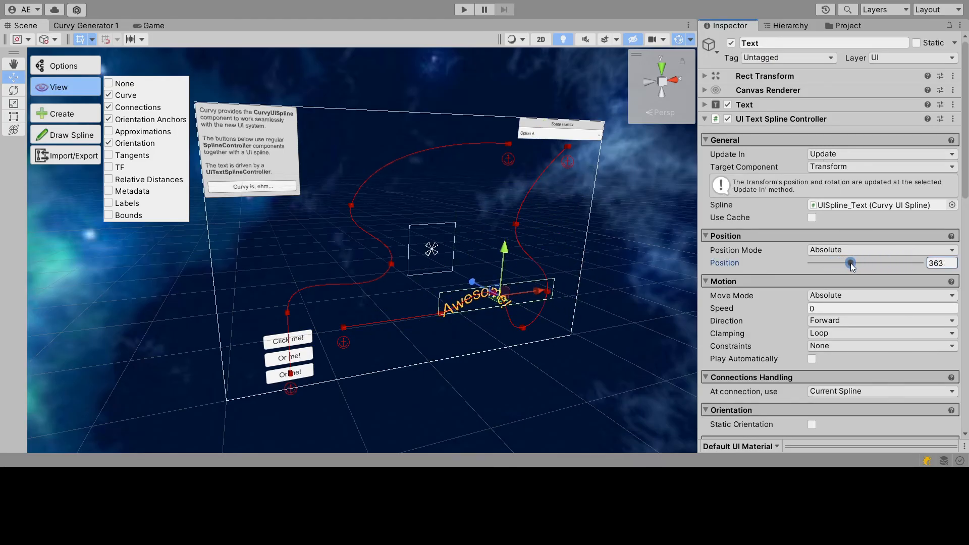
{"action": "left_click_drag", "start_coordinate": [850, 262], "coordinate": [825, 262]}
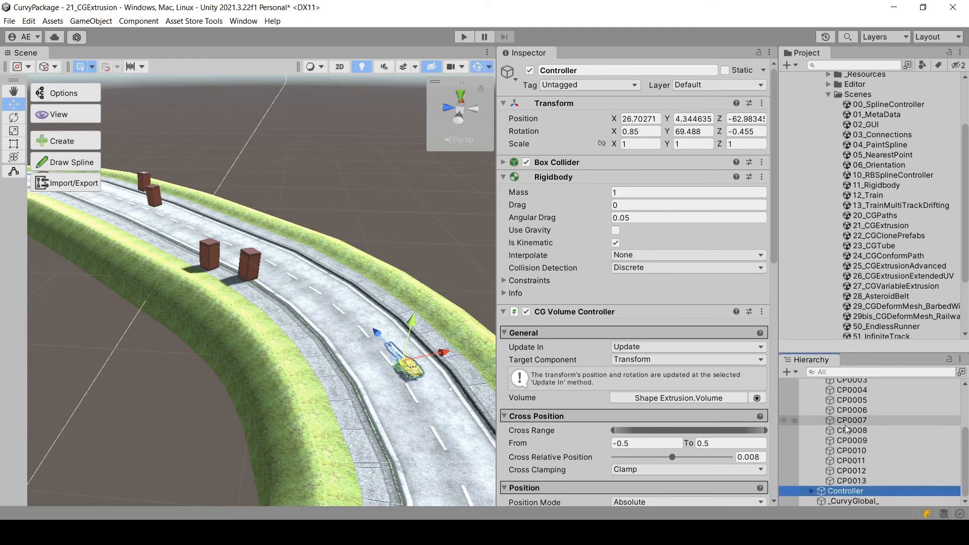
Inspect CP0007, then slide the vehicle Controller along the extruded road via its volume position.
{"action": "left_click", "coordinate": [850, 420]}
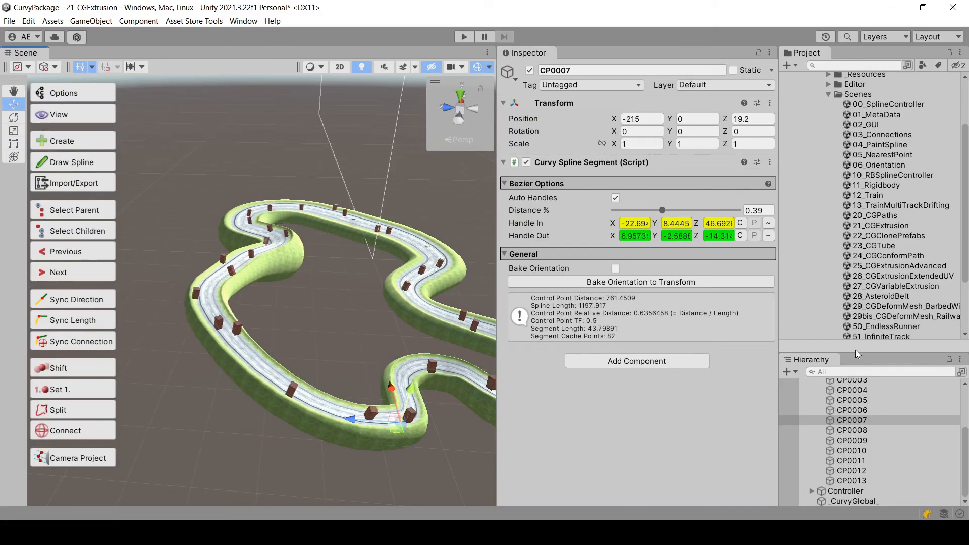
{"action": "left_click", "coordinate": [846, 491]}
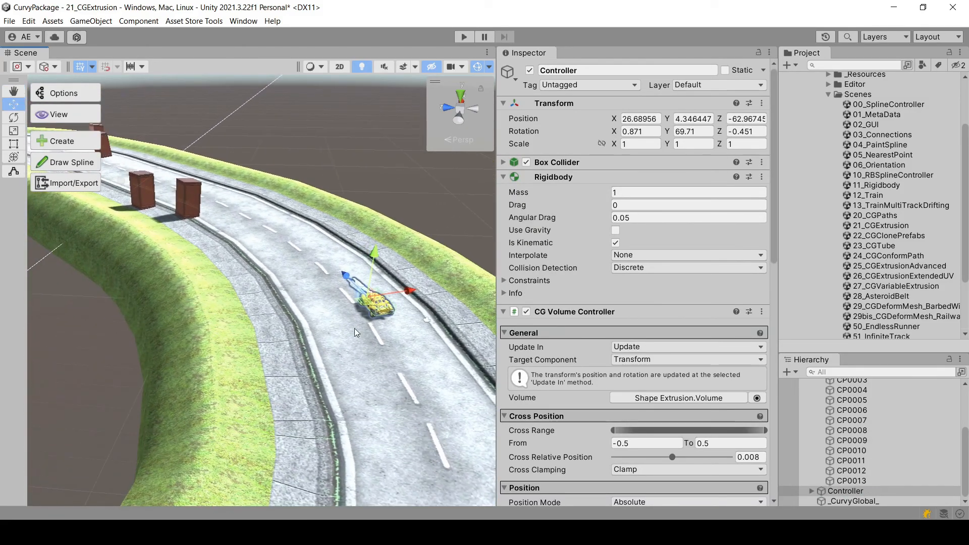
{"action": "scroll", "scroll_direction": "down", "scroll_amount": 3}
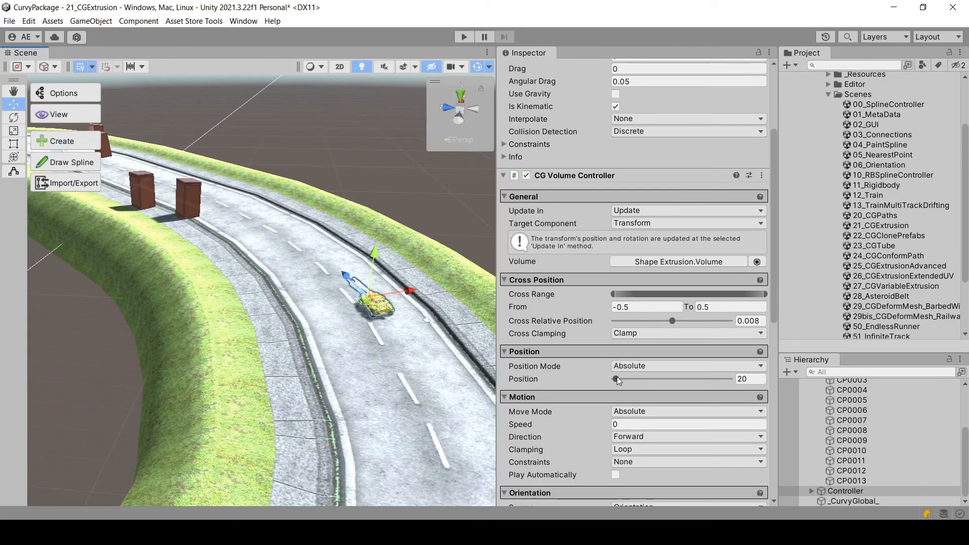
{"action": "left_click_drag", "start_coordinate": [617, 378], "coordinate": [607, 379]}
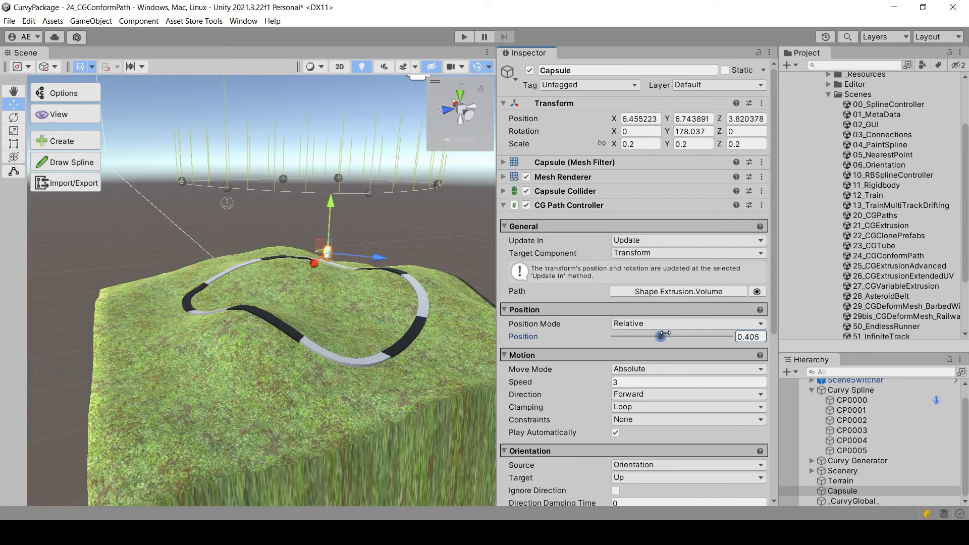
Move the capsule along its terrain-conforming path from relative position 0.405 to 0.843.
{"action": "left_click_drag", "start_coordinate": [664, 335], "coordinate": [711, 335]}
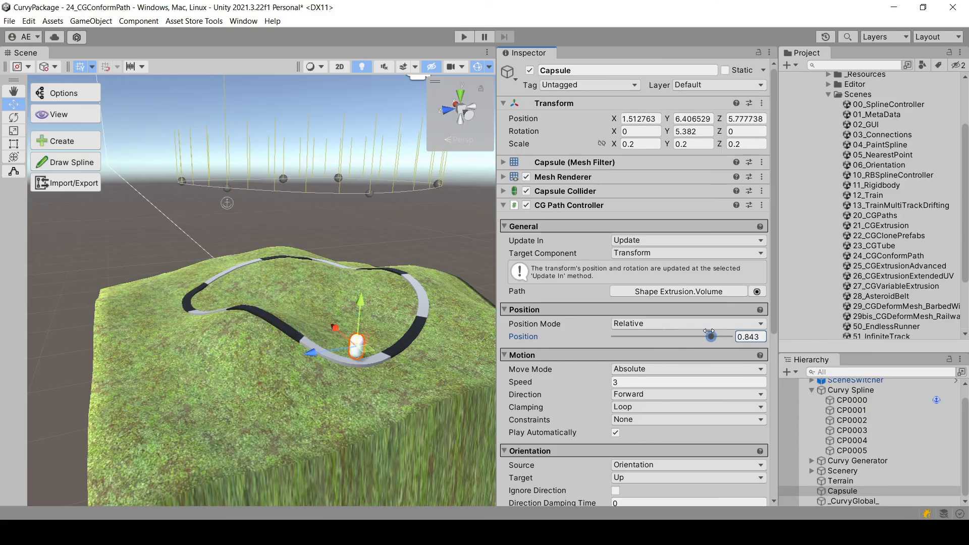